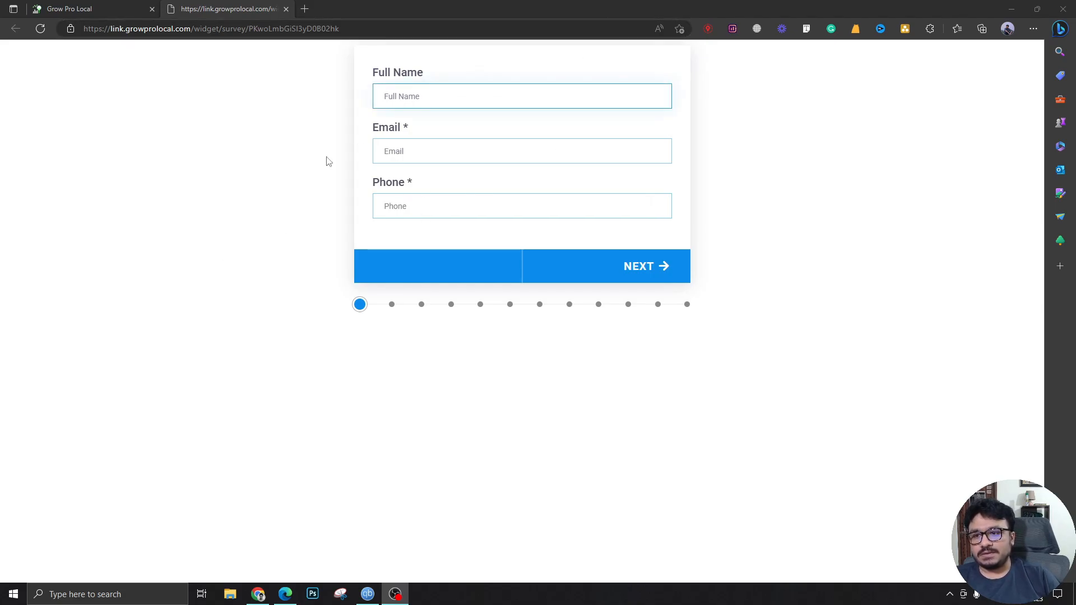
{"action": "mouse_move", "coordinate": [578, 276]}
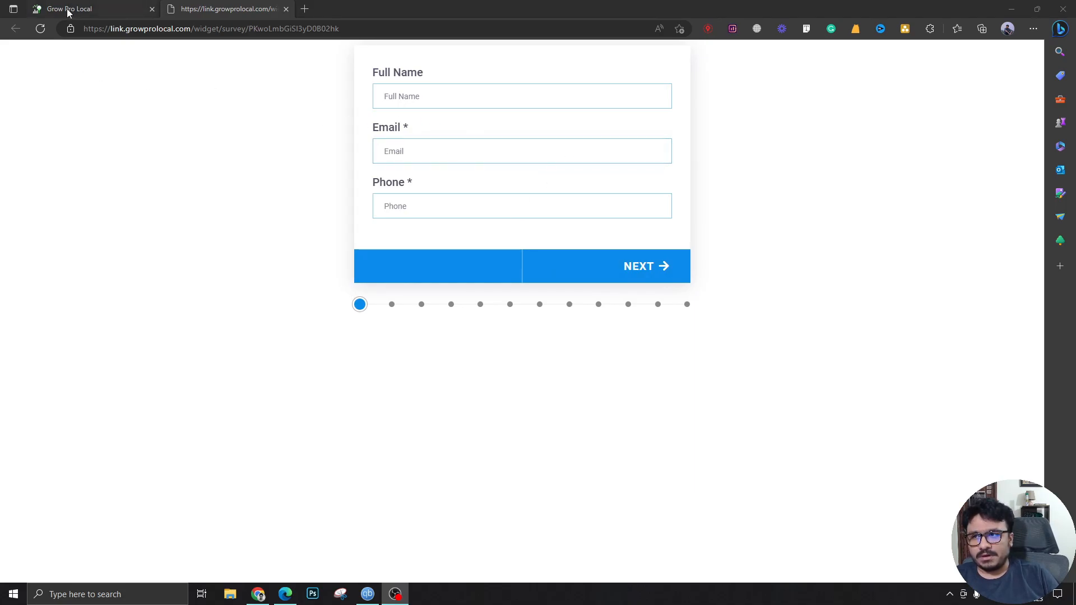
{"action": "type", "text": "Steven Smith"}
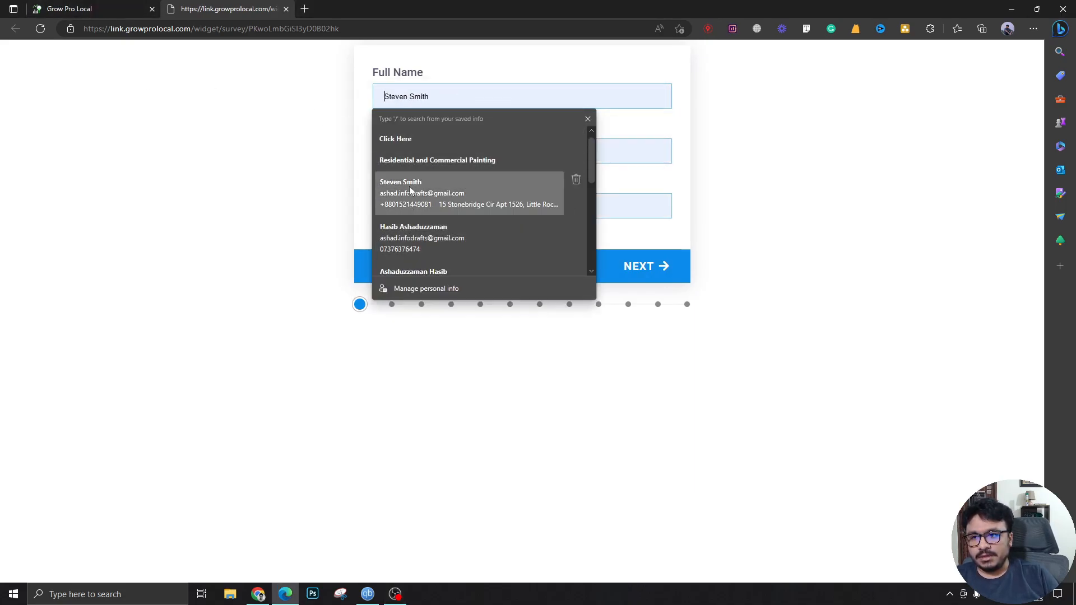
{"action": "left_click", "coordinate": [645, 267]}
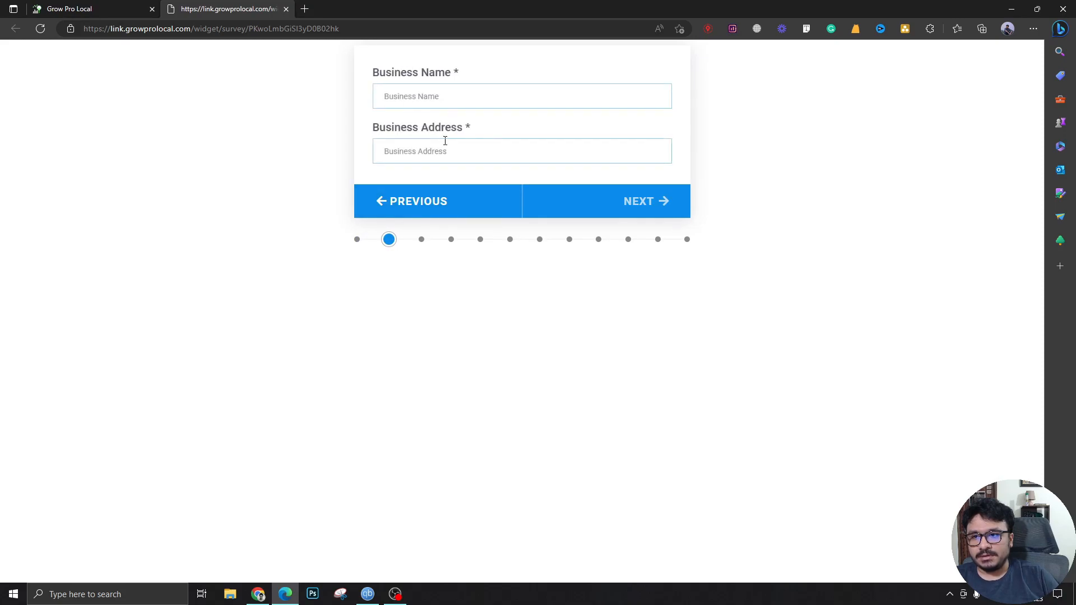
{"action": "type", "text": "Avail HVAC"}
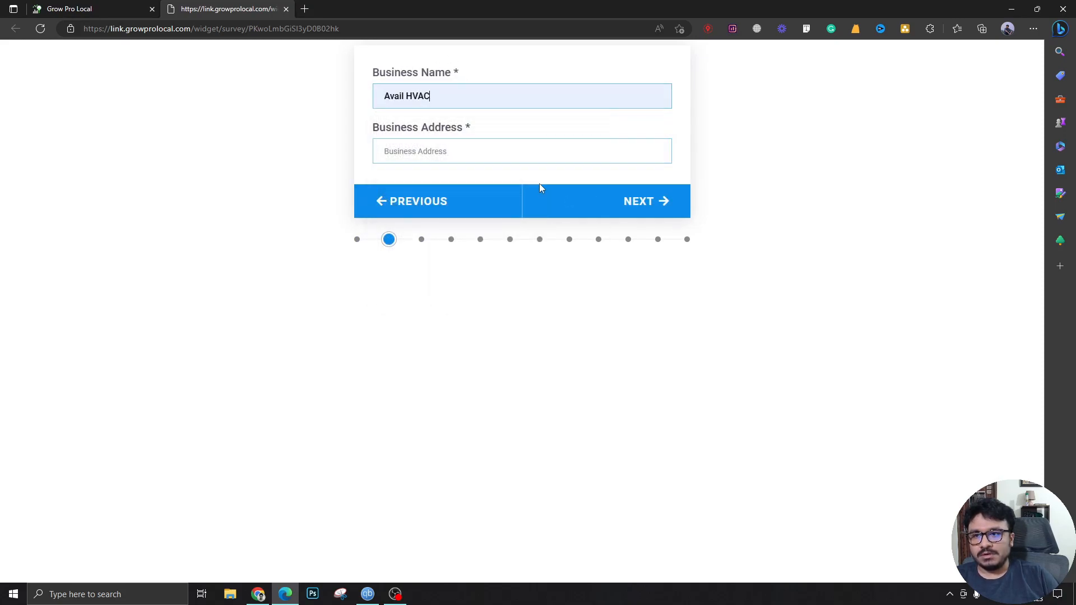
{"action": "left_click", "coordinate": [645, 201]}
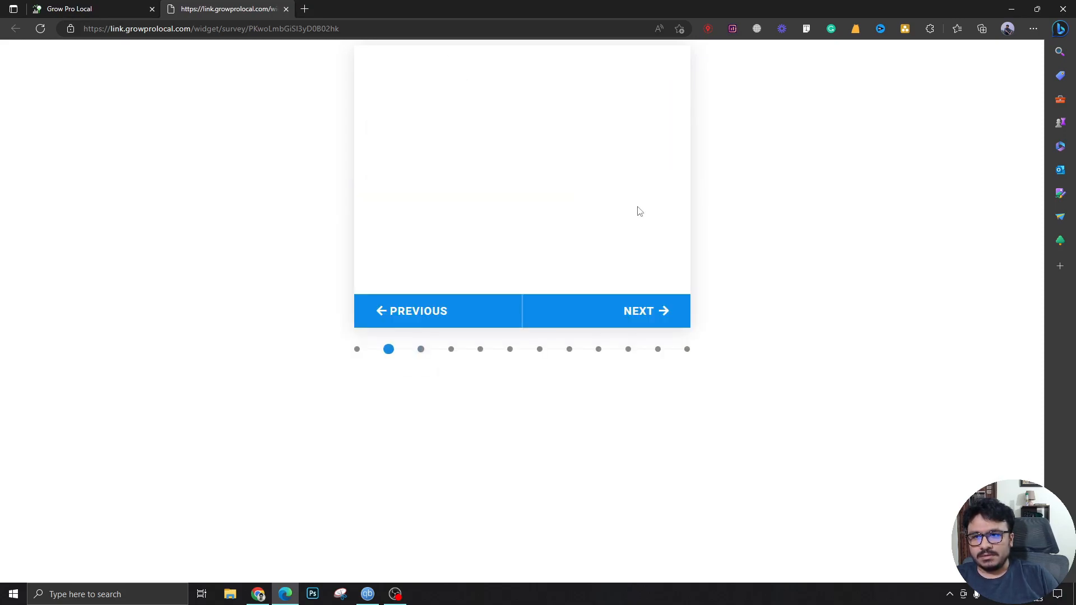
{"action": "left_click", "coordinate": [645, 311]}
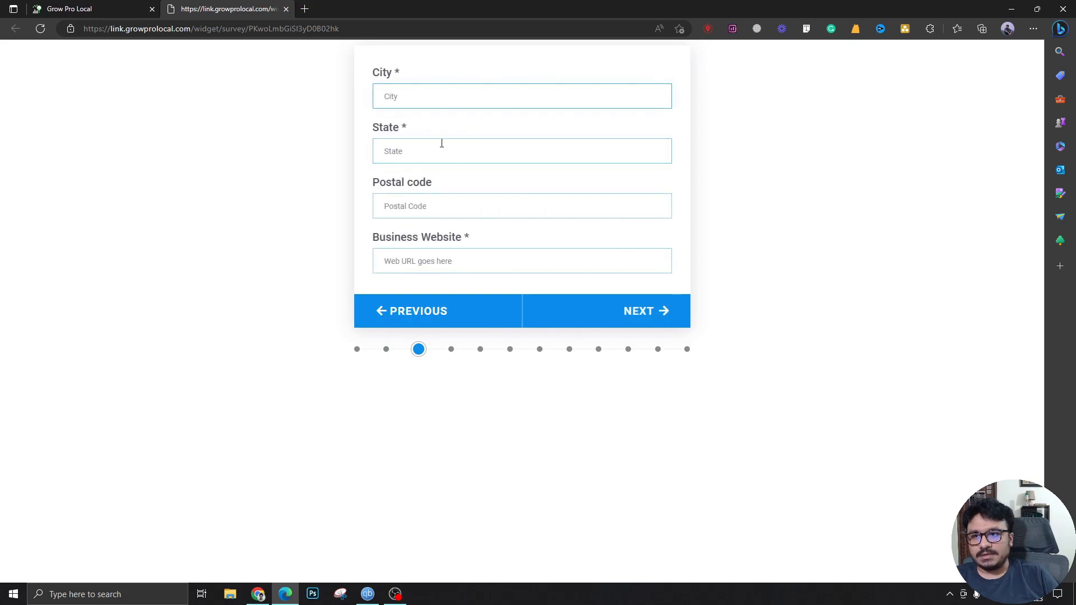
{"action": "mouse_move", "coordinate": [364, 153]}
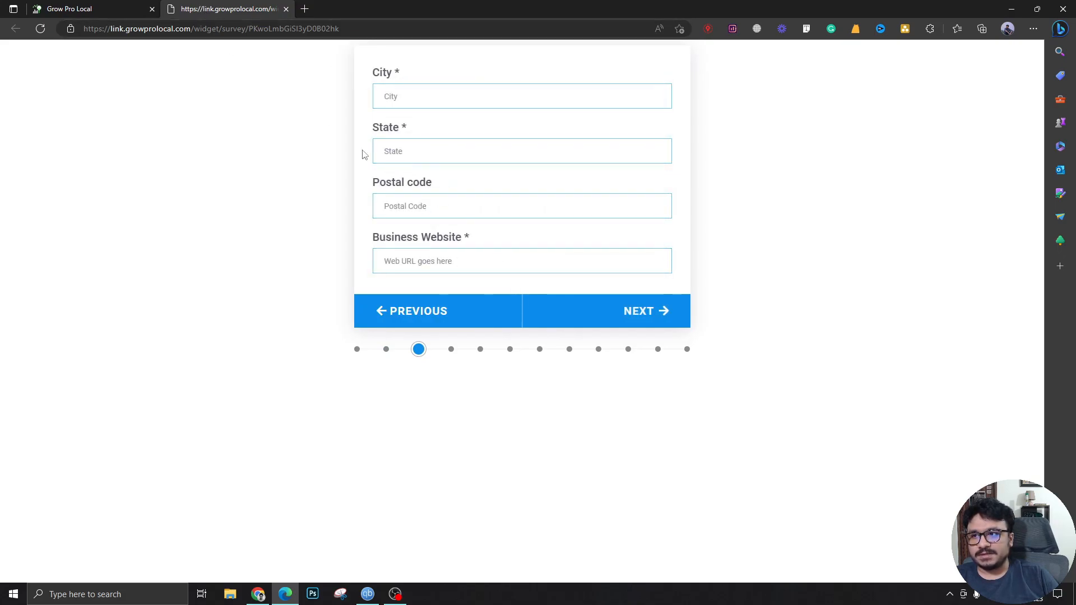
{"action": "left_click", "coordinate": [522, 205]}
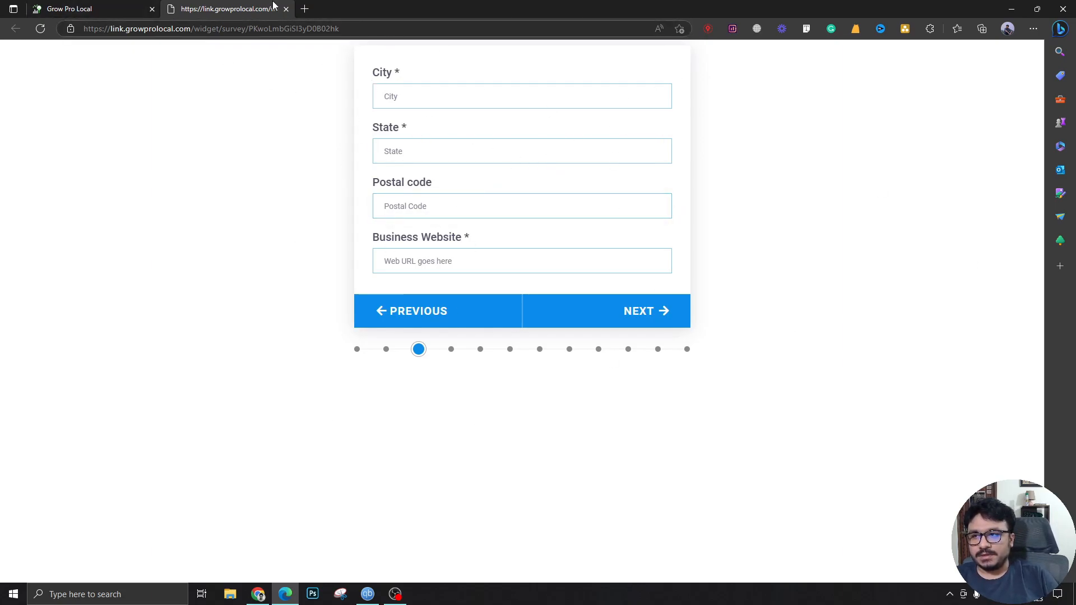
{"action": "mouse_move", "coordinate": [539, 187]}
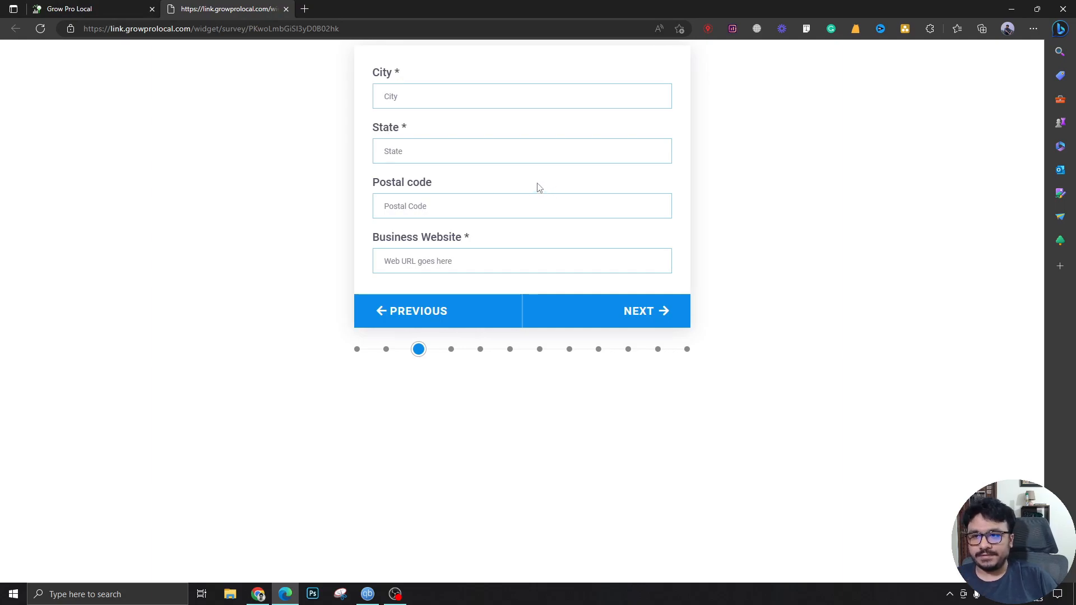
{"action": "mouse_move", "coordinate": [522, 189]}
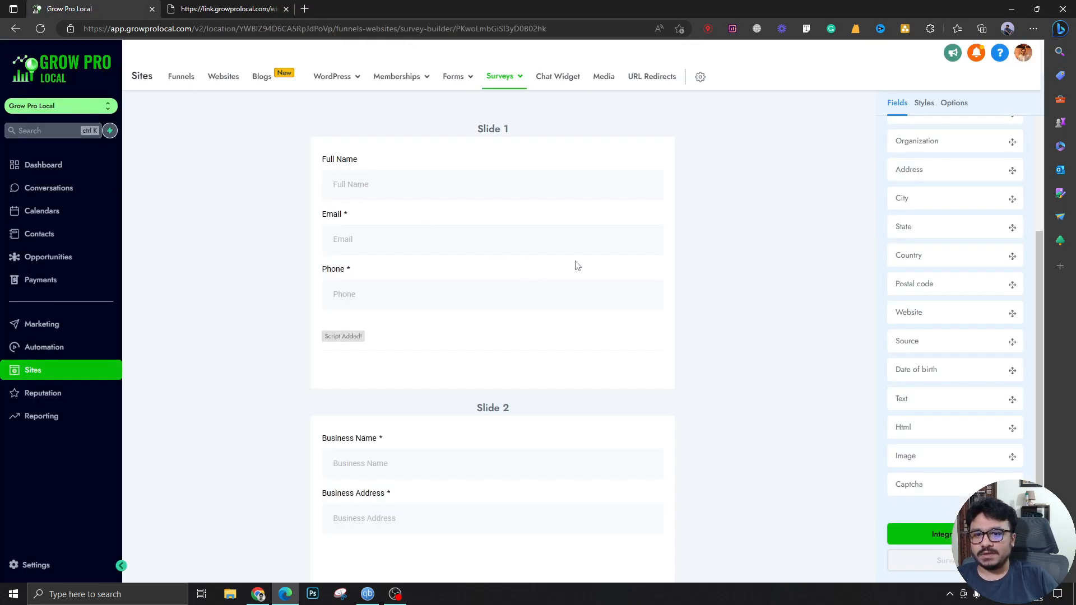
{"action": "mouse_move", "coordinate": [722, 232]}
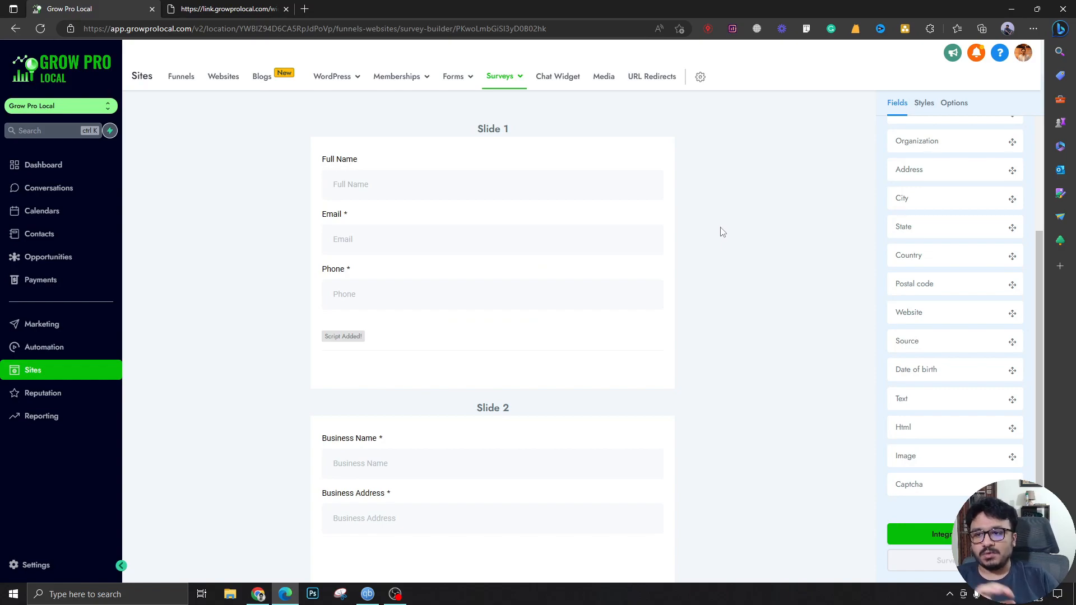
{"action": "mouse_move", "coordinate": [704, 228]}
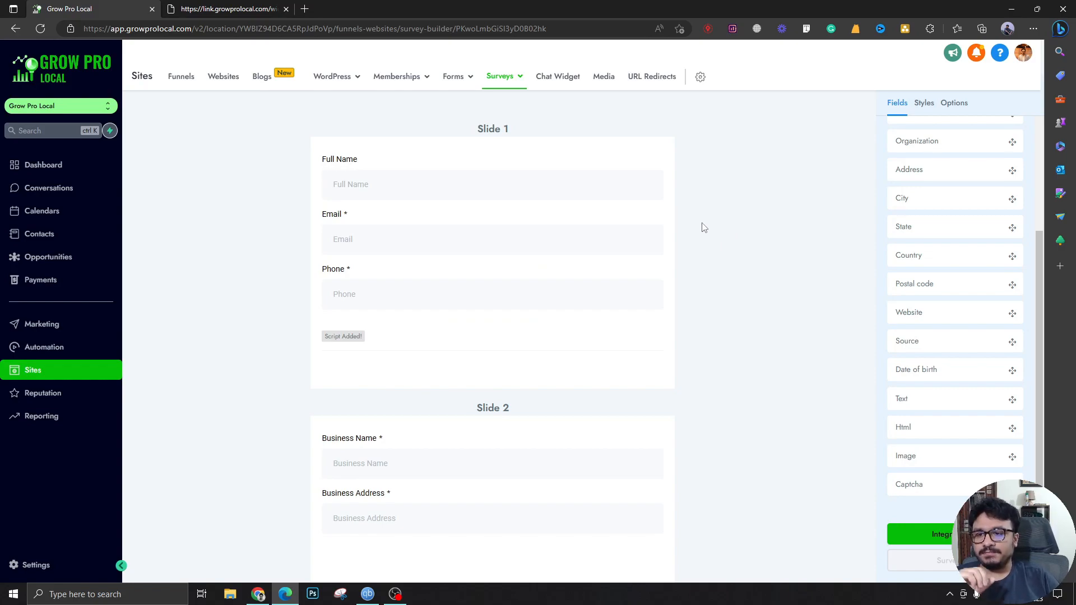
{"action": "mouse_move", "coordinate": [434, 232]}
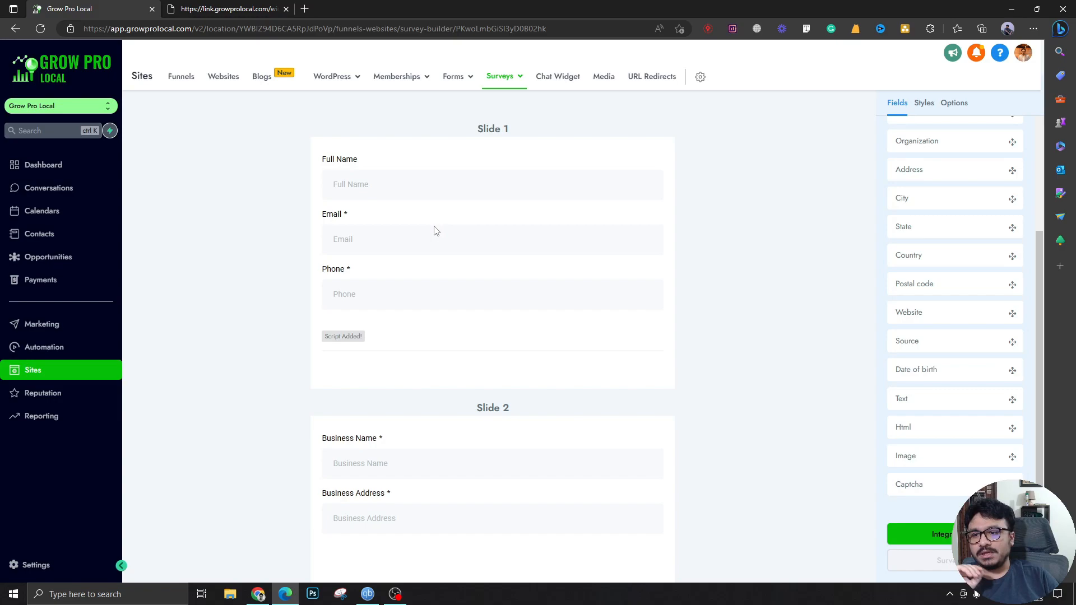
Scroll the builder canvas through the contact, business info, description and competitors slides.
{"action": "scroll", "scroll_direction": "down", "scroll_amount": 3}
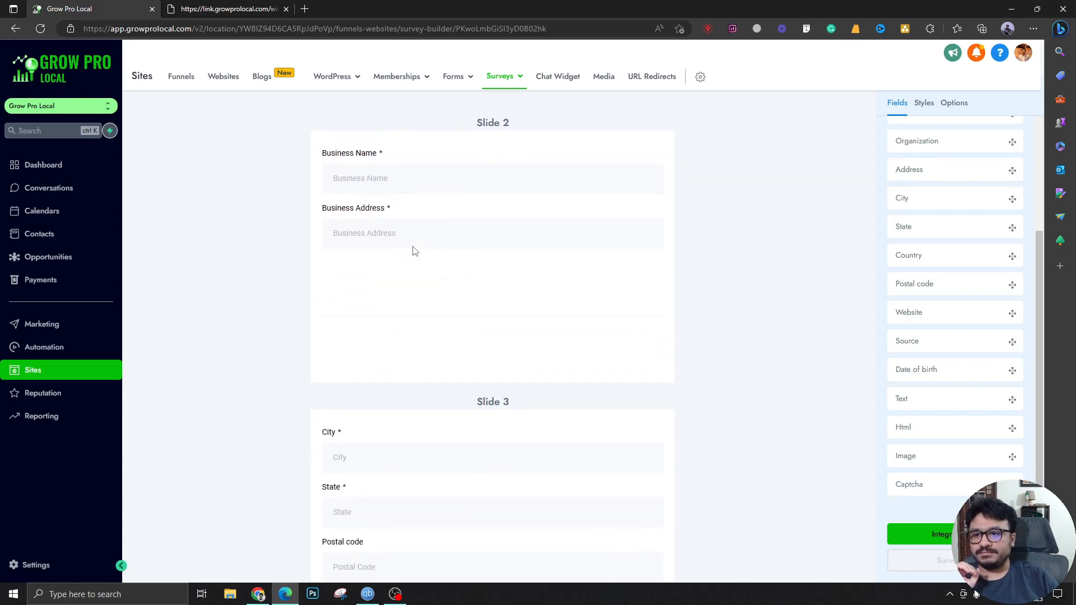
{"action": "scroll", "scroll_direction": "down", "scroll_amount": 3}
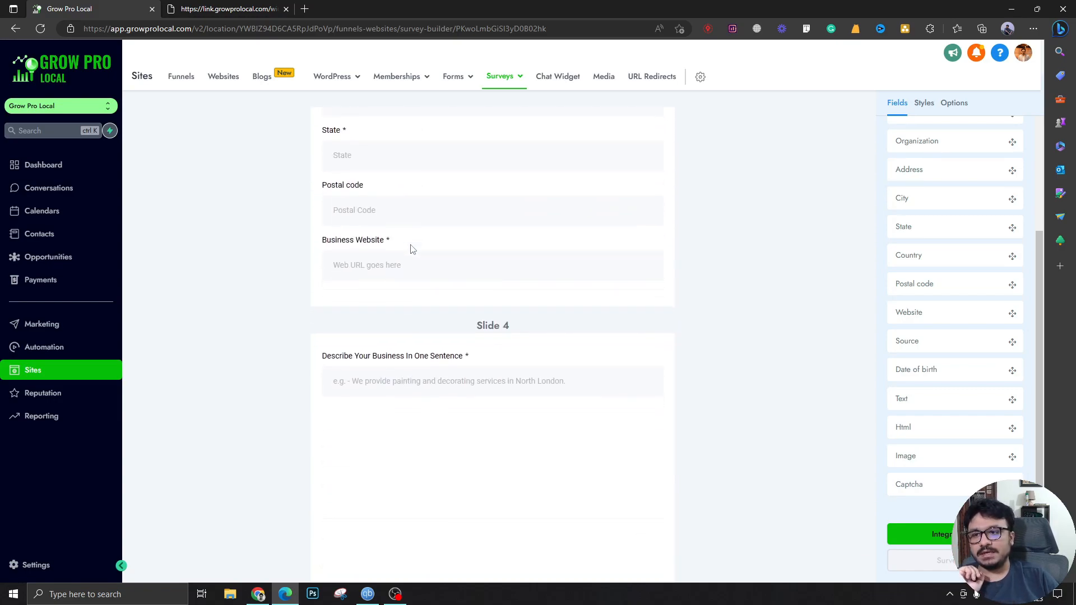
{"action": "scroll", "scroll_direction": "down", "scroll_amount": 3}
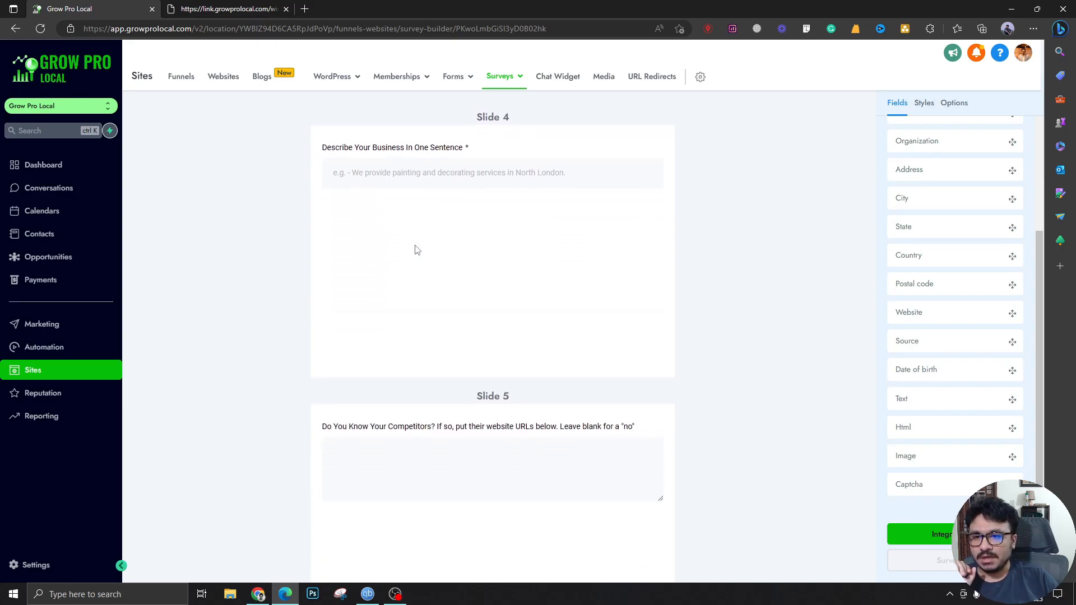
{"action": "scroll", "scroll_direction": "up", "scroll_amount": 3}
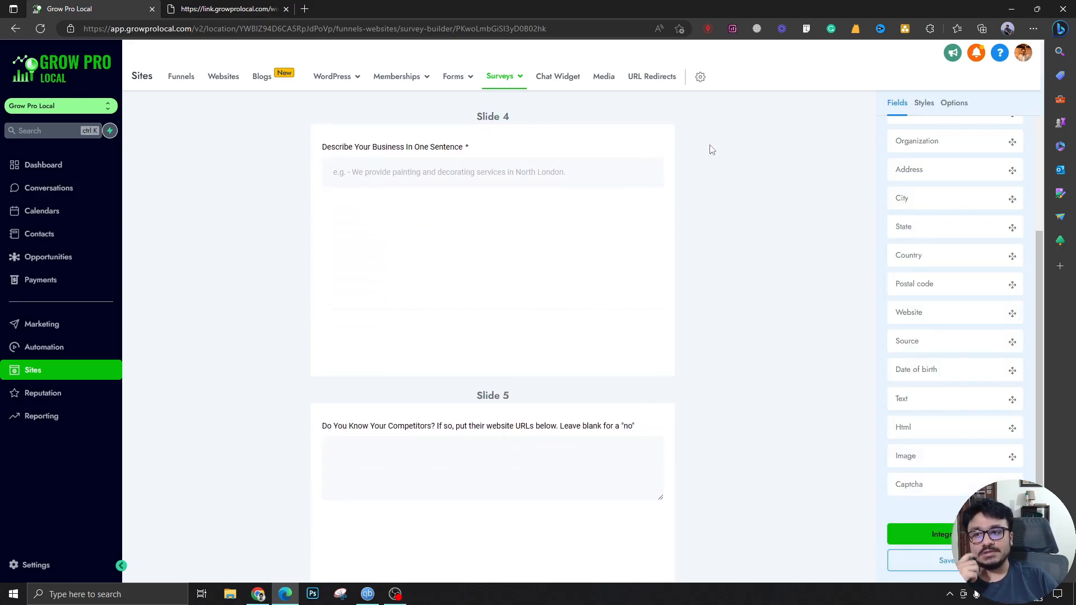
{"action": "mouse_move", "coordinate": [701, 147]}
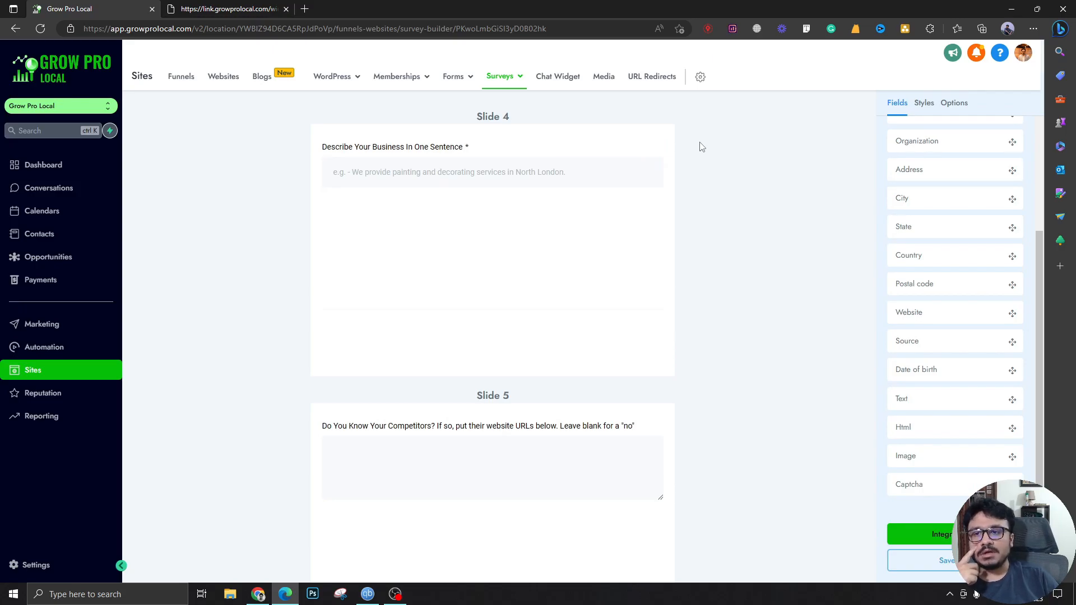
{"action": "mouse_move", "coordinate": [483, 186]}
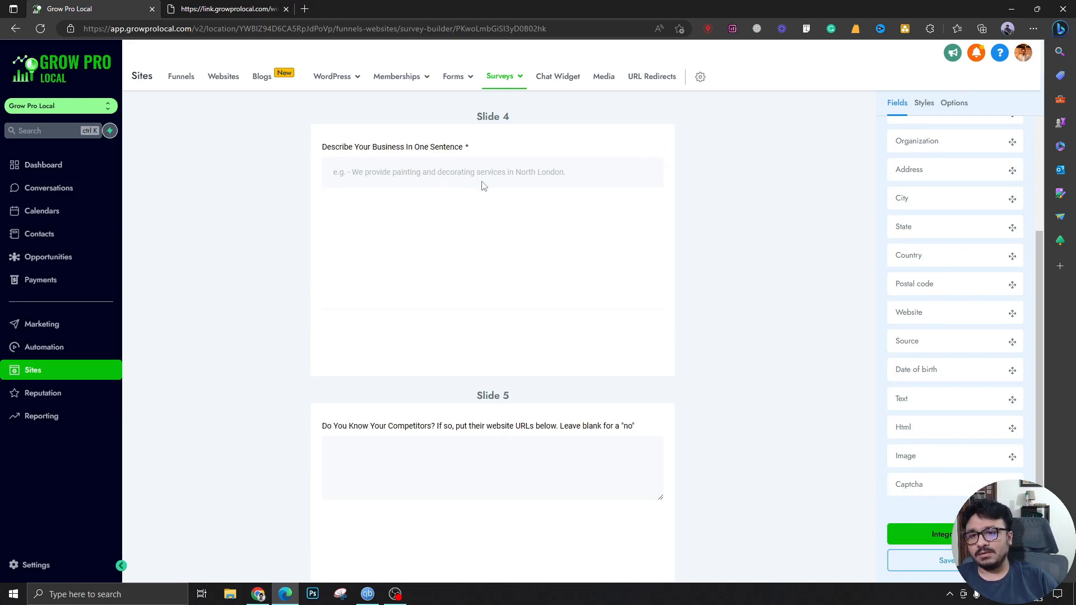
{"action": "mouse_move", "coordinate": [531, 170]}
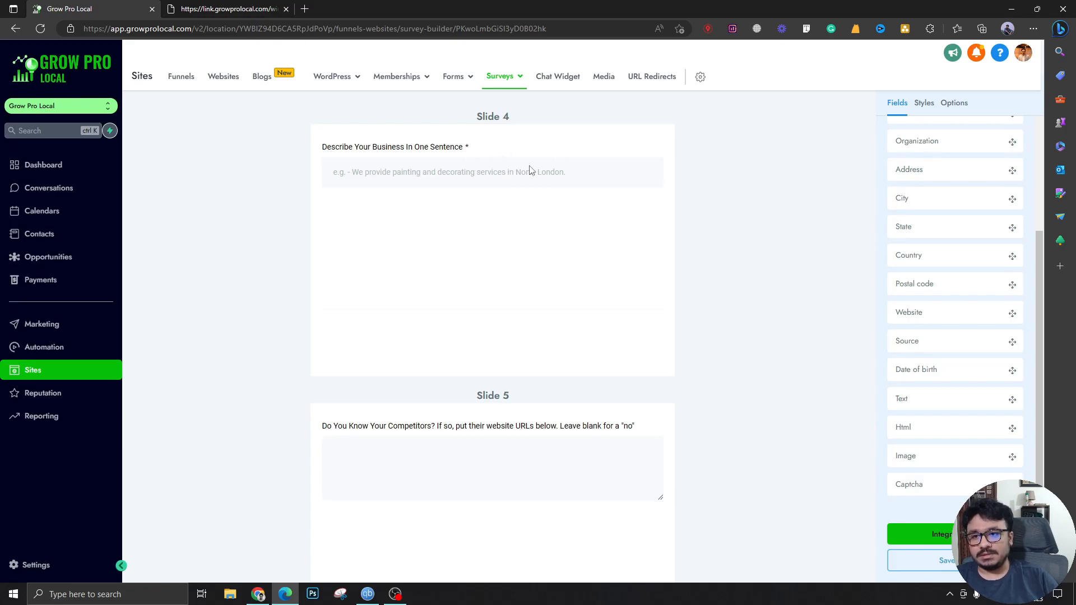
{"action": "mouse_move", "coordinate": [519, 122]}
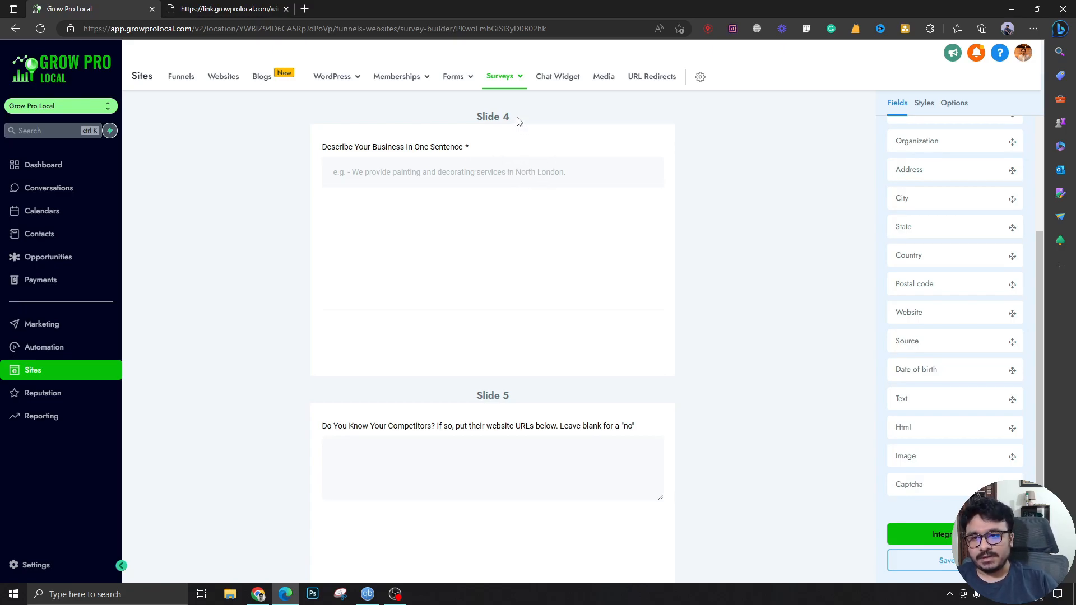
{"action": "mouse_move", "coordinate": [509, 161]}
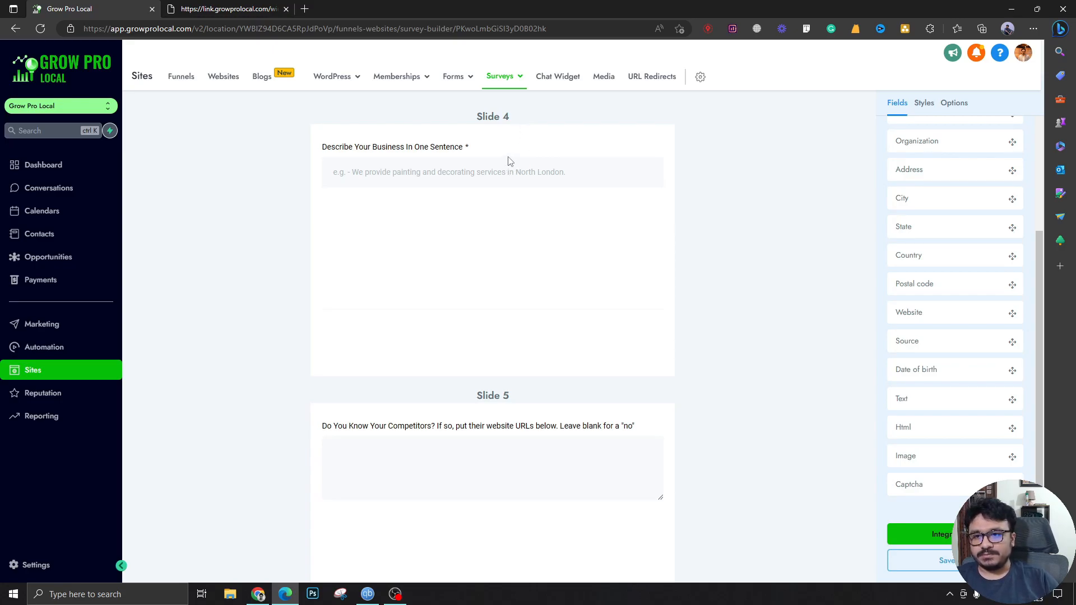
Scroll down past the competitors' website URLs slide to the business offers slide.
{"action": "scroll", "scroll_direction": "down", "scroll_amount": 3}
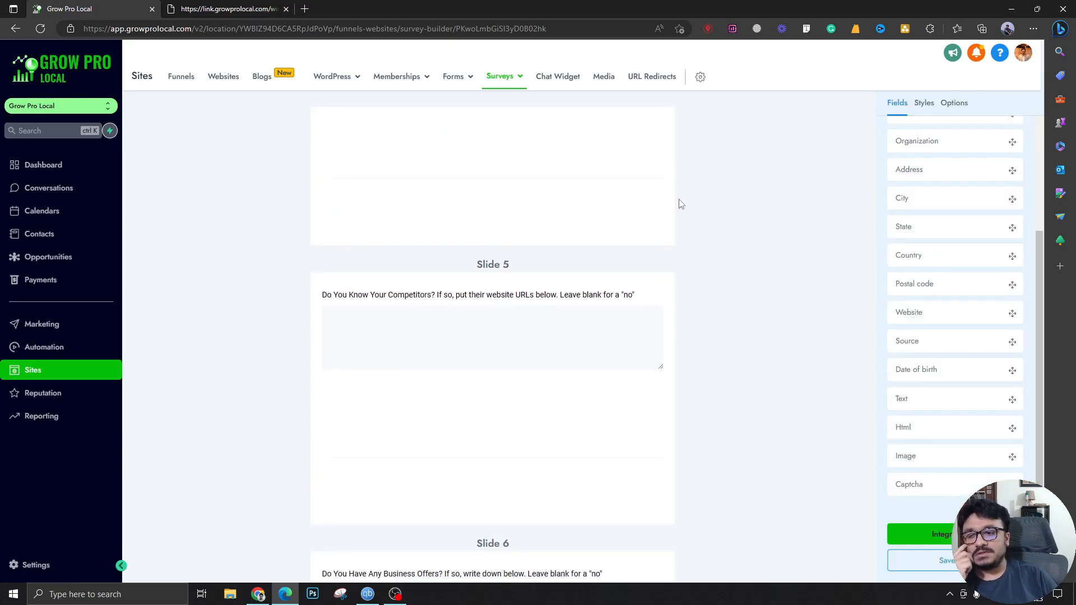
{"action": "scroll", "scroll_direction": "down", "scroll_amount": 3}
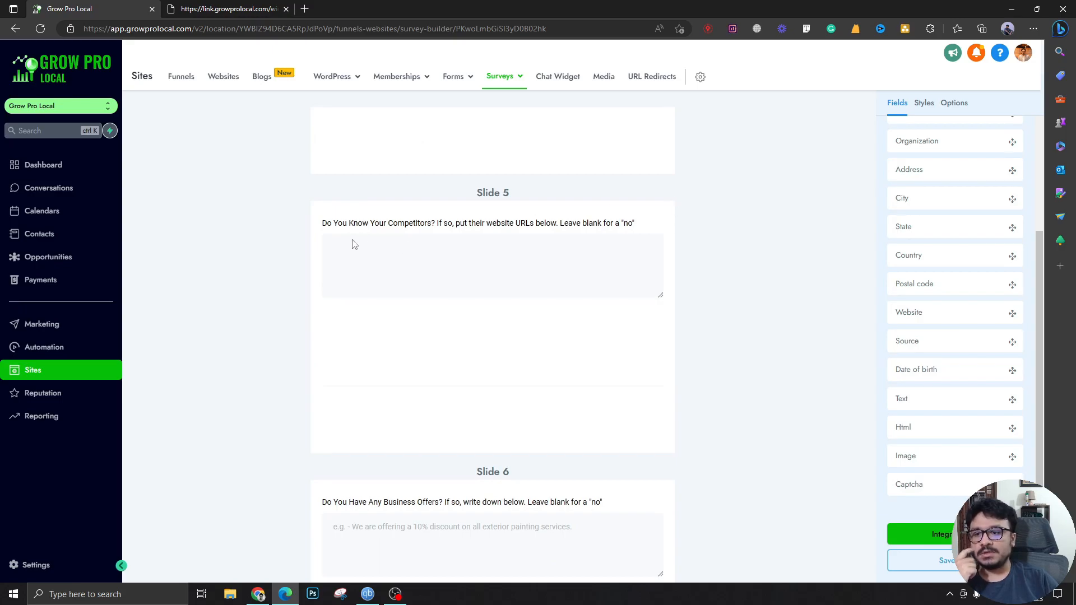
{"action": "mouse_move", "coordinate": [445, 239]}
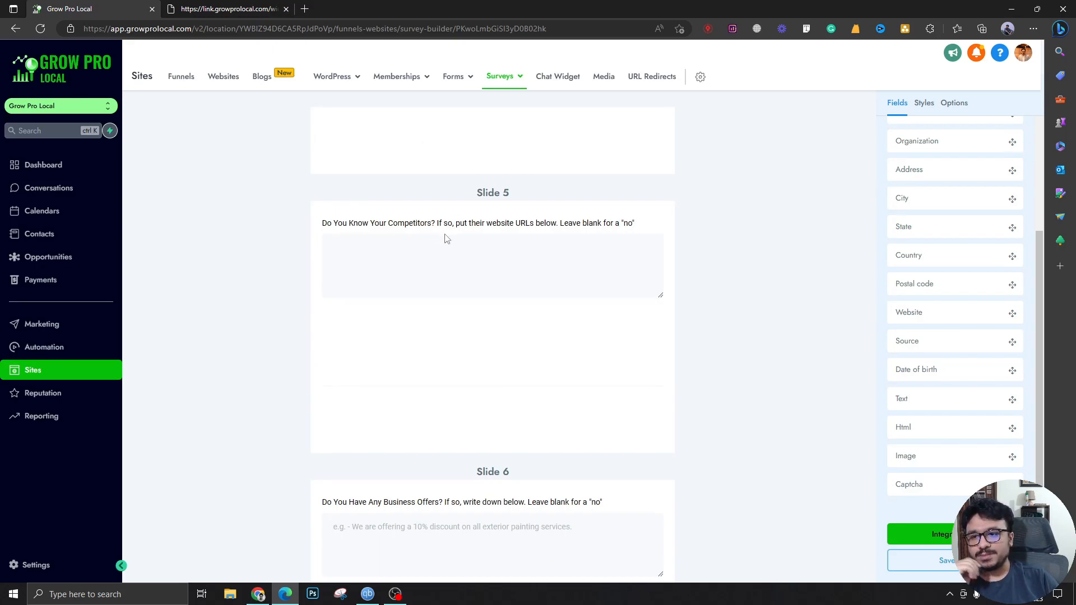
{"action": "mouse_move", "coordinate": [443, 232]}
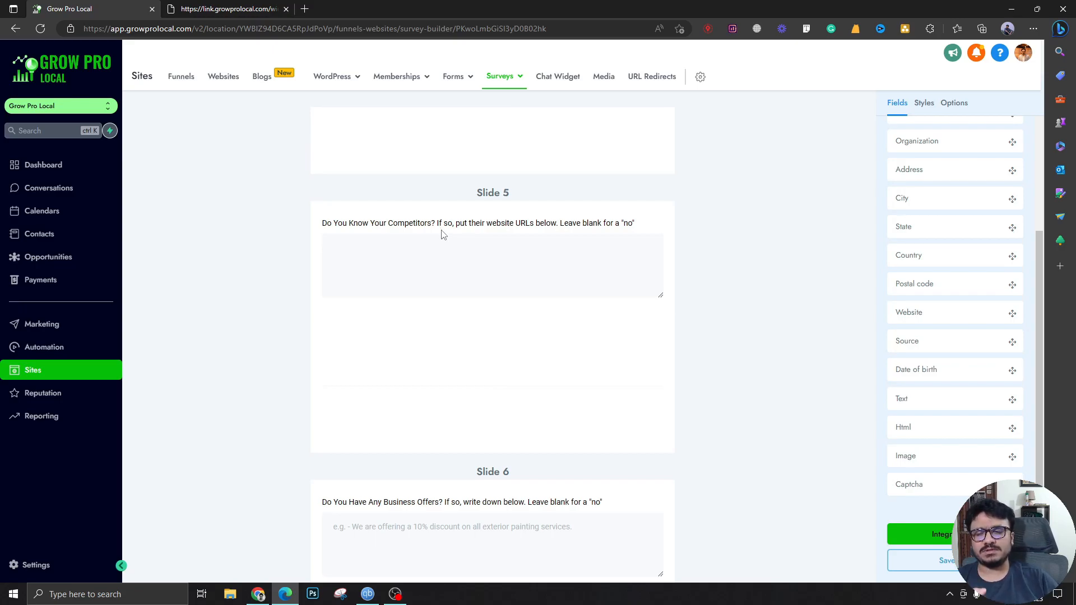
{"action": "mouse_move", "coordinate": [534, 241]}
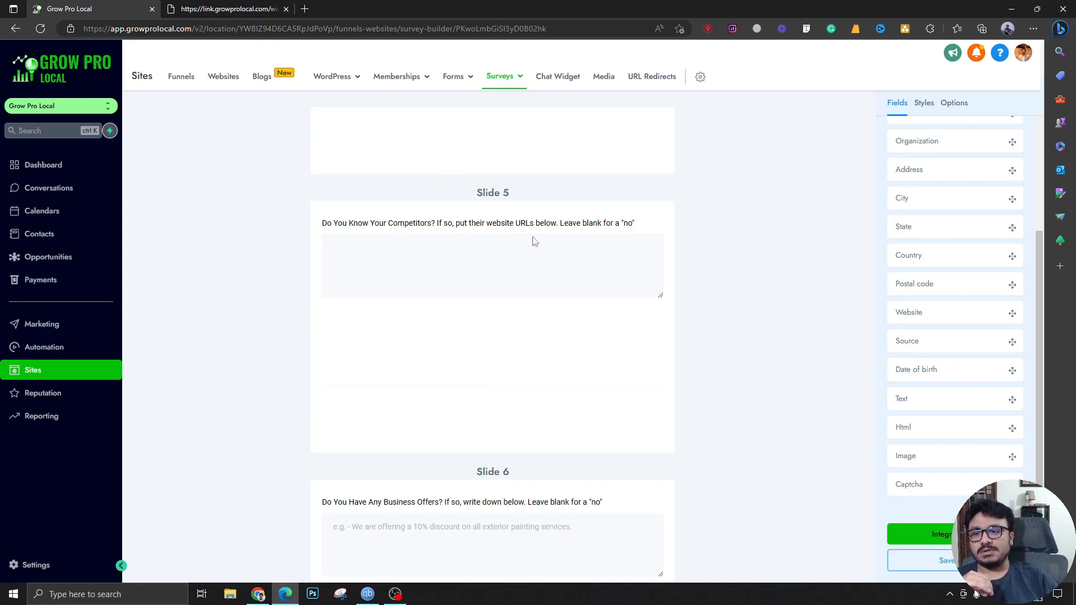
{"action": "mouse_move", "coordinate": [627, 229]}
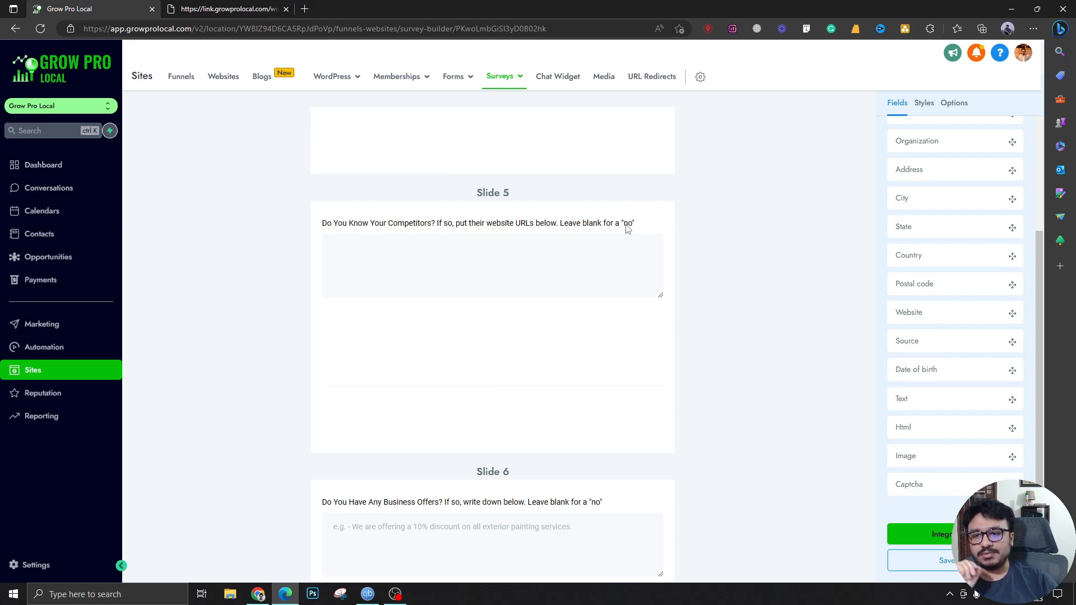
{"action": "mouse_move", "coordinate": [446, 301]}
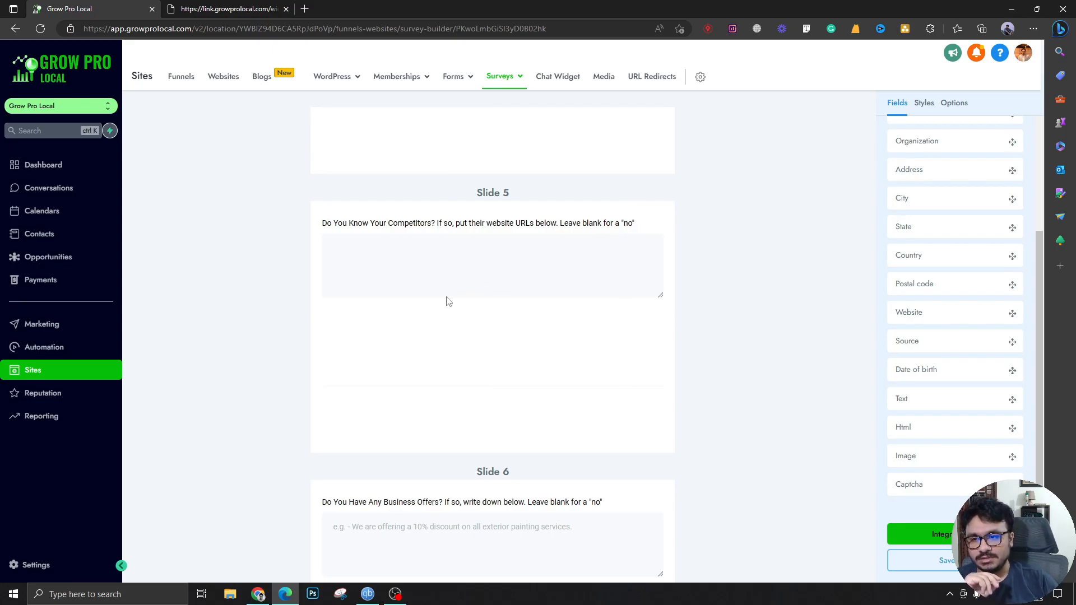
Scroll past the offers and sales funnel slides to Google Business and Facebook slides.
{"action": "scroll", "scroll_direction": "down", "scroll_amount": 3}
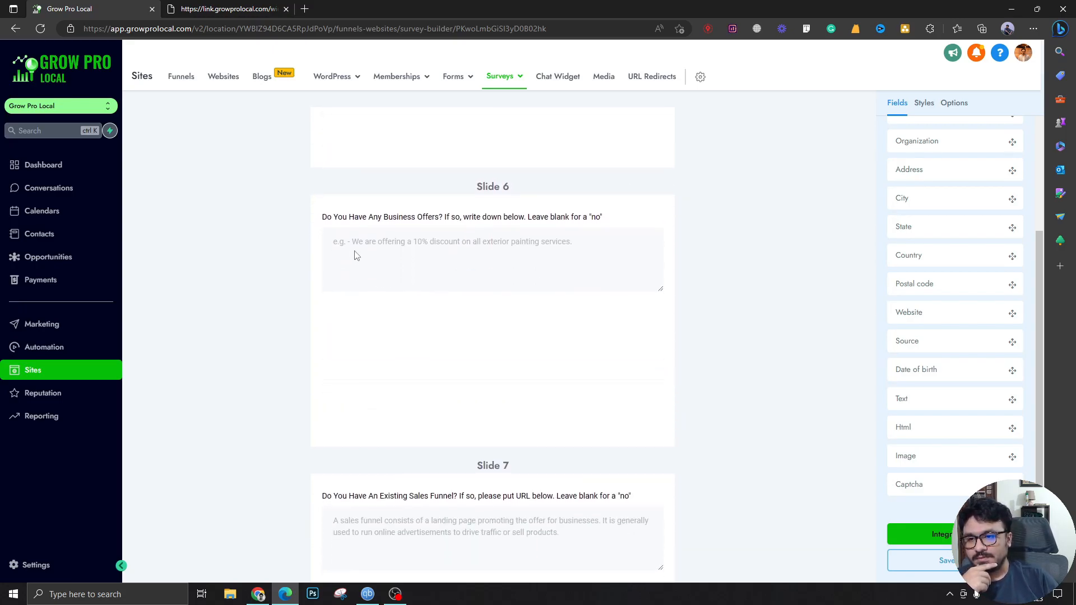
{"action": "mouse_move", "coordinate": [652, 255]}
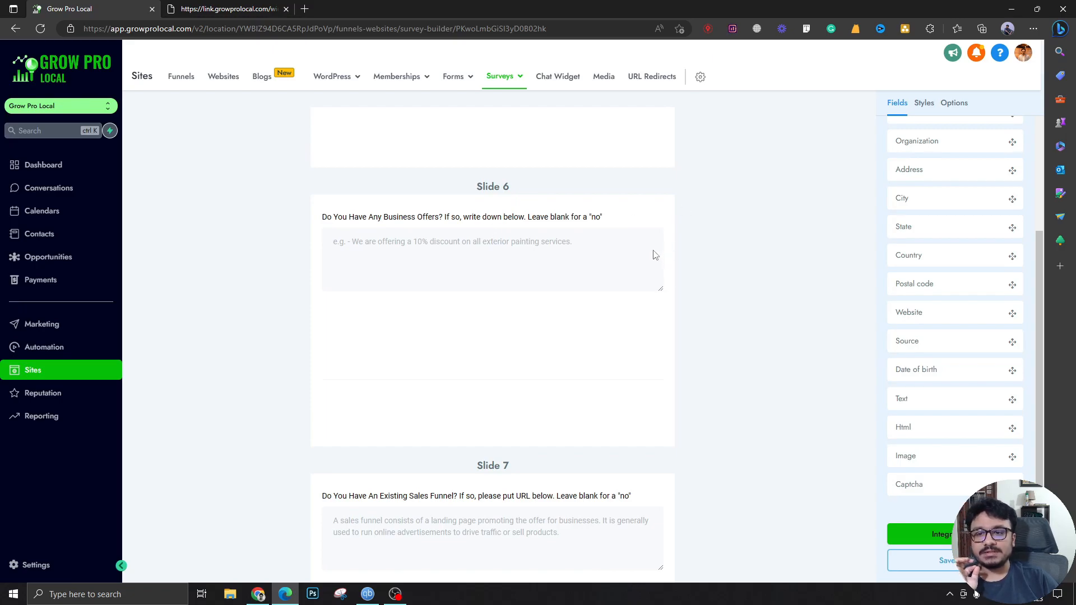
{"action": "mouse_move", "coordinate": [593, 234]}
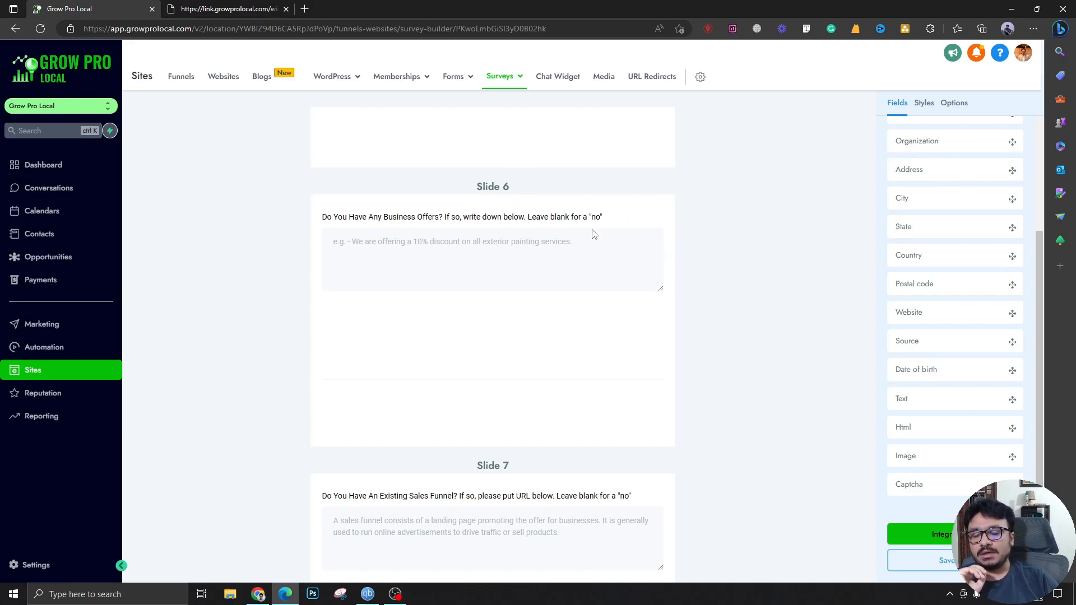
{"action": "mouse_move", "coordinate": [459, 260]}
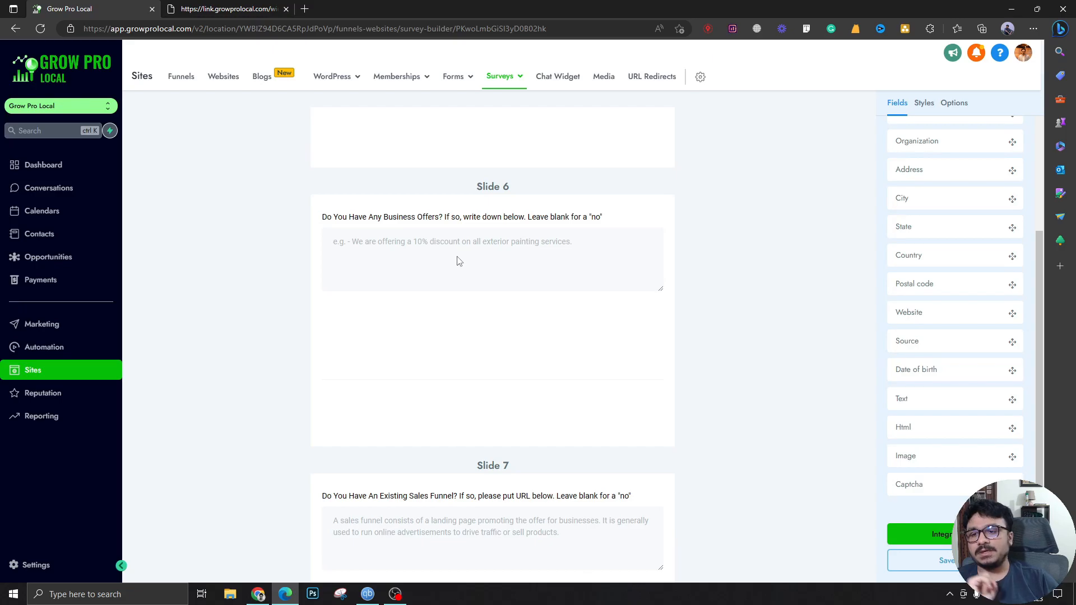
{"action": "mouse_move", "coordinate": [411, 262]}
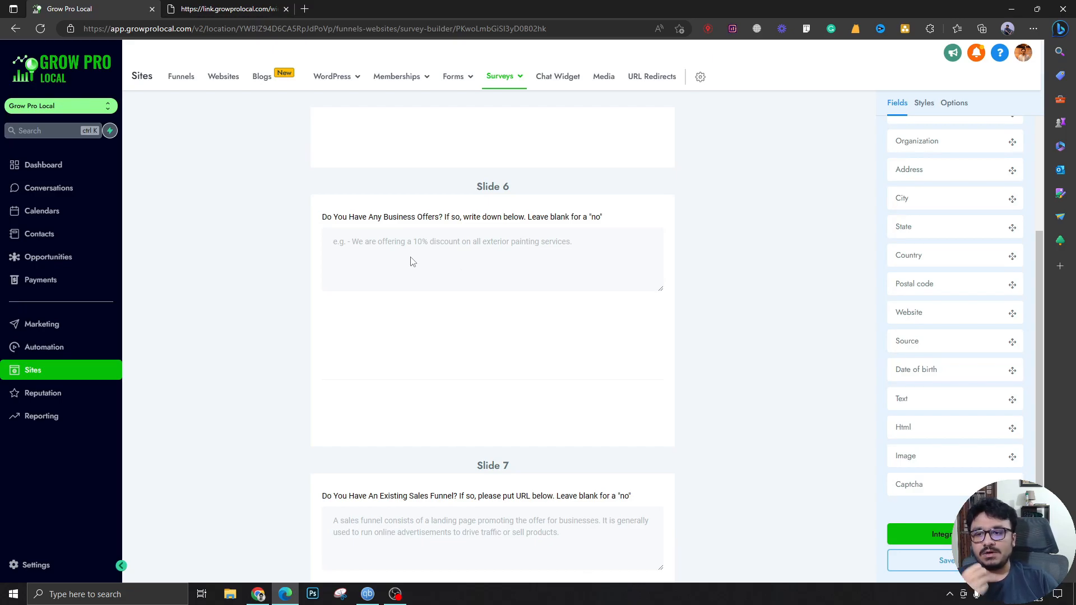
{"action": "mouse_move", "coordinate": [413, 254]}
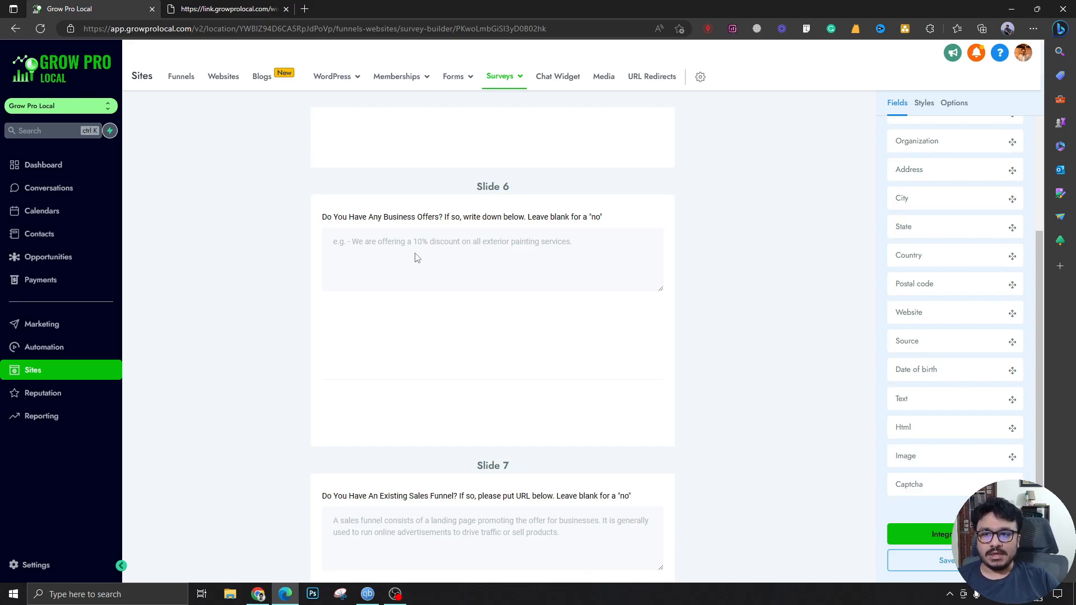
{"action": "mouse_move", "coordinate": [443, 230]}
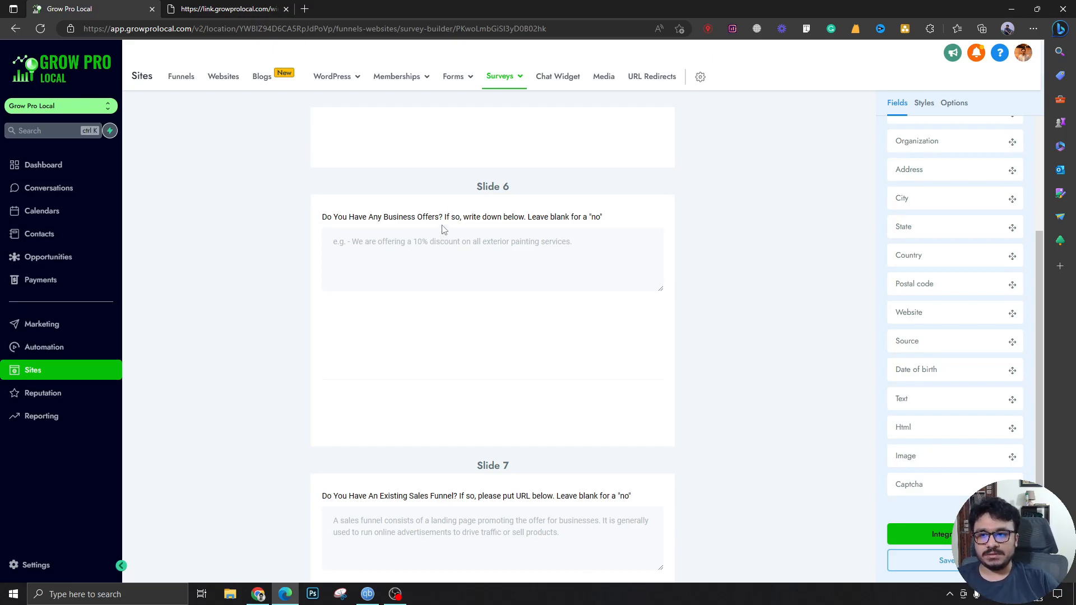
{"action": "mouse_move", "coordinate": [461, 257]}
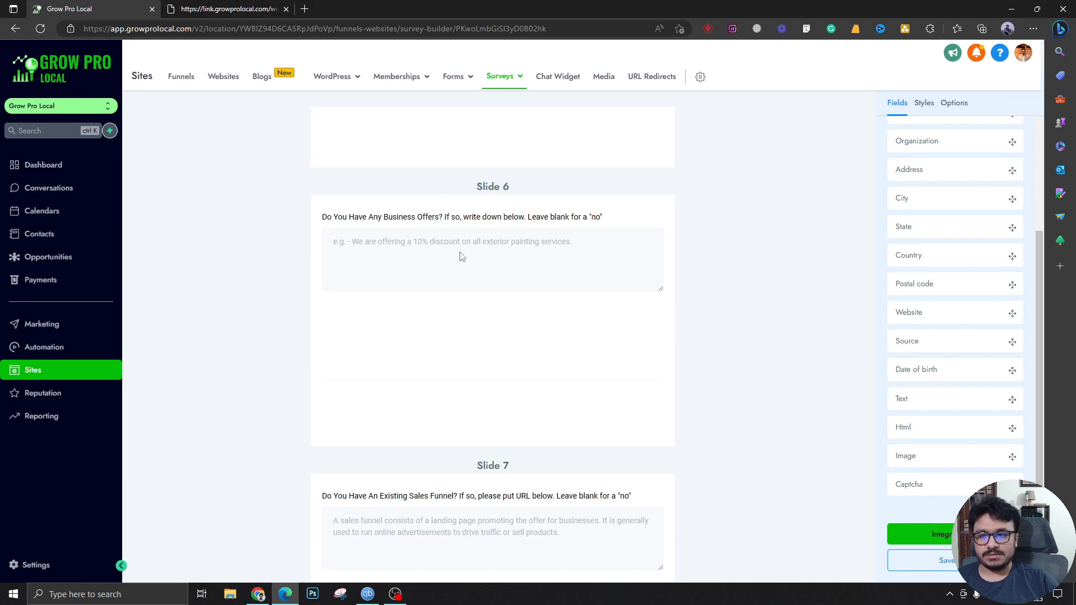
{"action": "mouse_move", "coordinate": [472, 272]}
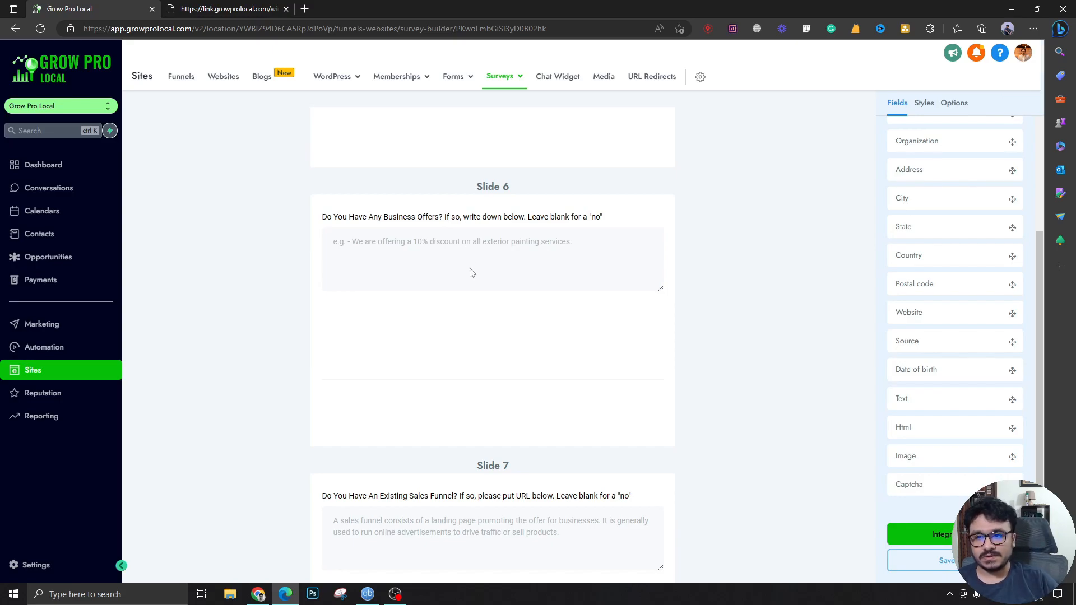
{"action": "scroll", "scroll_direction": "up", "scroll_amount": 3}
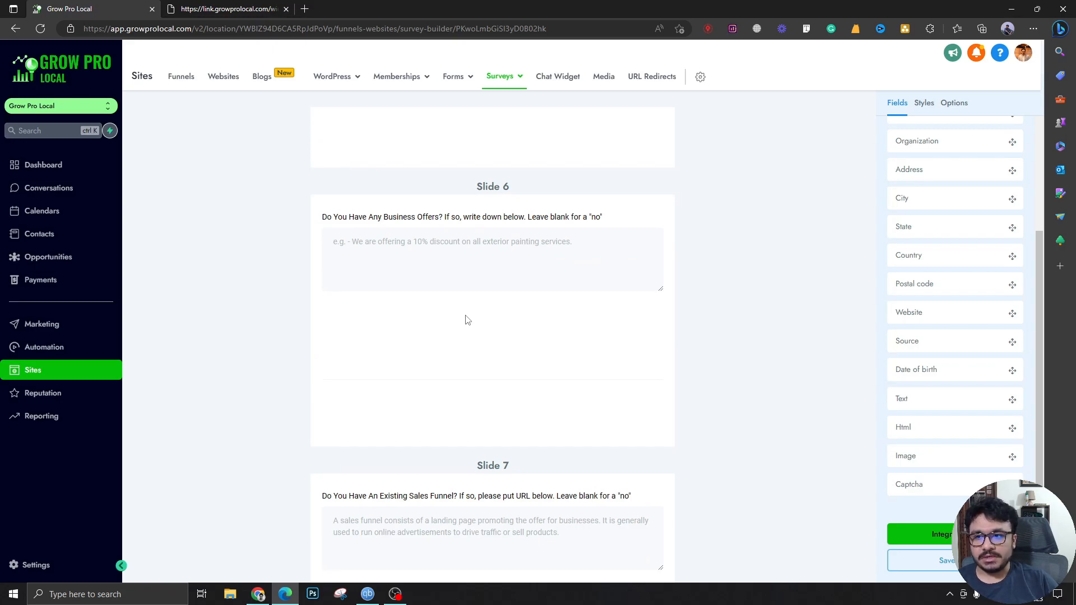
{"action": "mouse_move", "coordinate": [511, 248]}
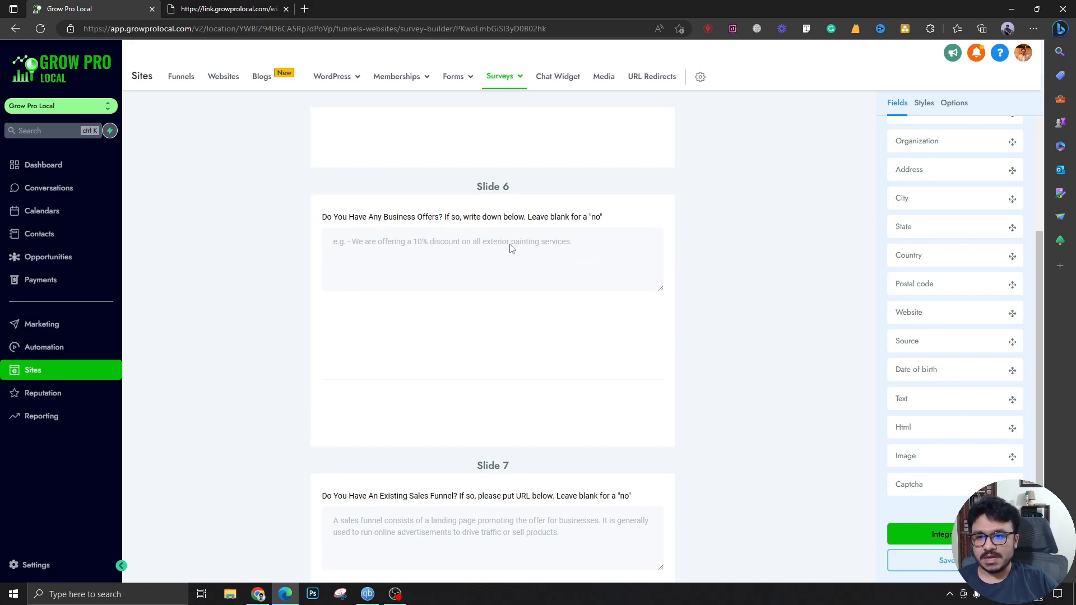
{"action": "mouse_move", "coordinate": [701, 280]}
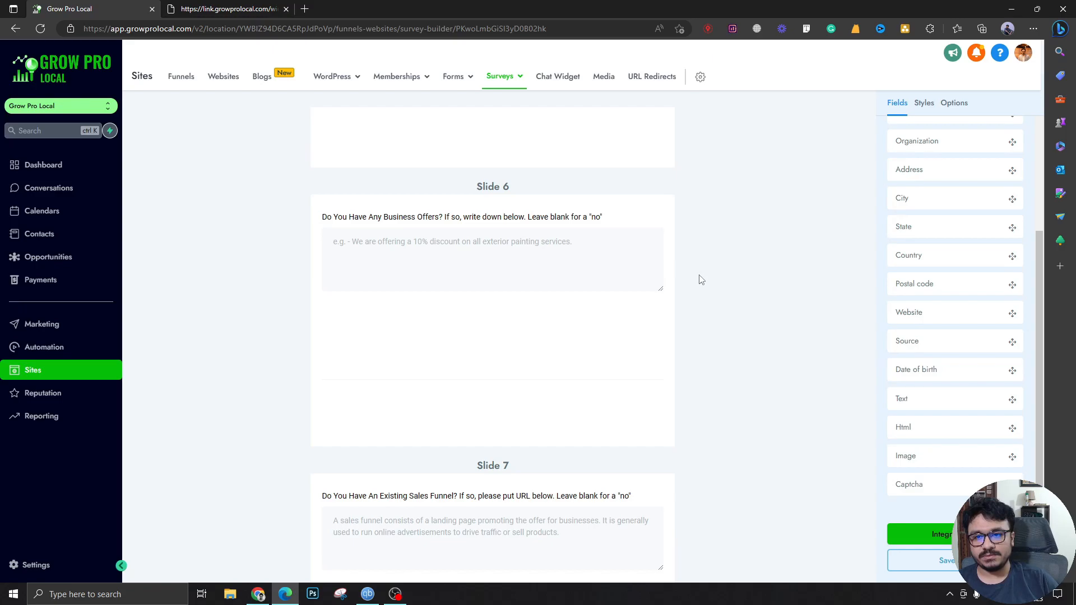
{"action": "mouse_move", "coordinate": [697, 241]}
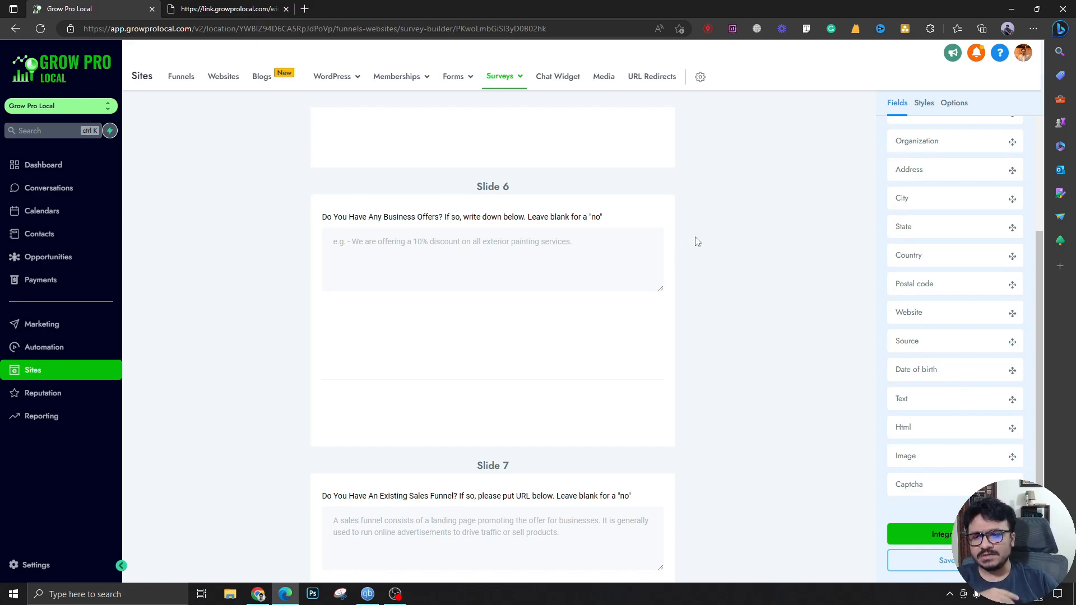
{"action": "mouse_move", "coordinate": [755, 307]}
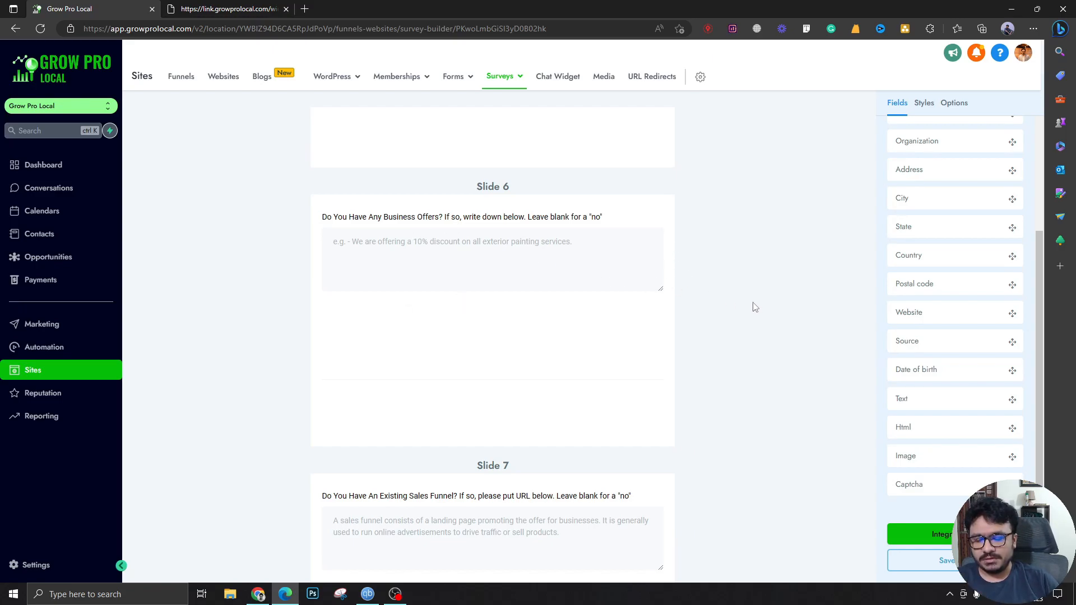
{"action": "scroll", "scroll_direction": "down", "scroll_amount": 3}
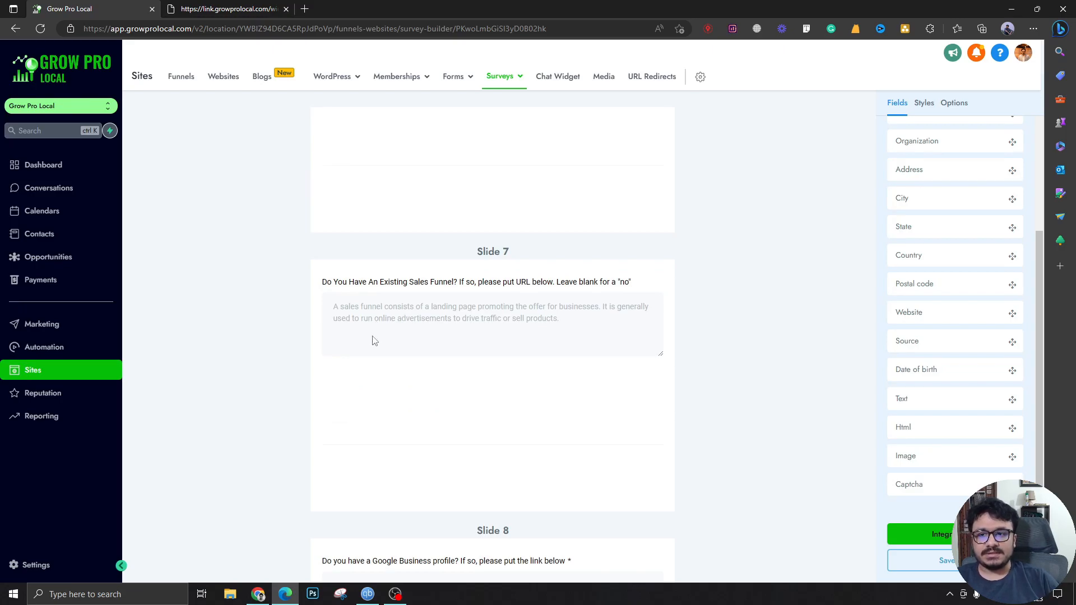
{"action": "scroll", "scroll_direction": "down", "scroll_amount": 3}
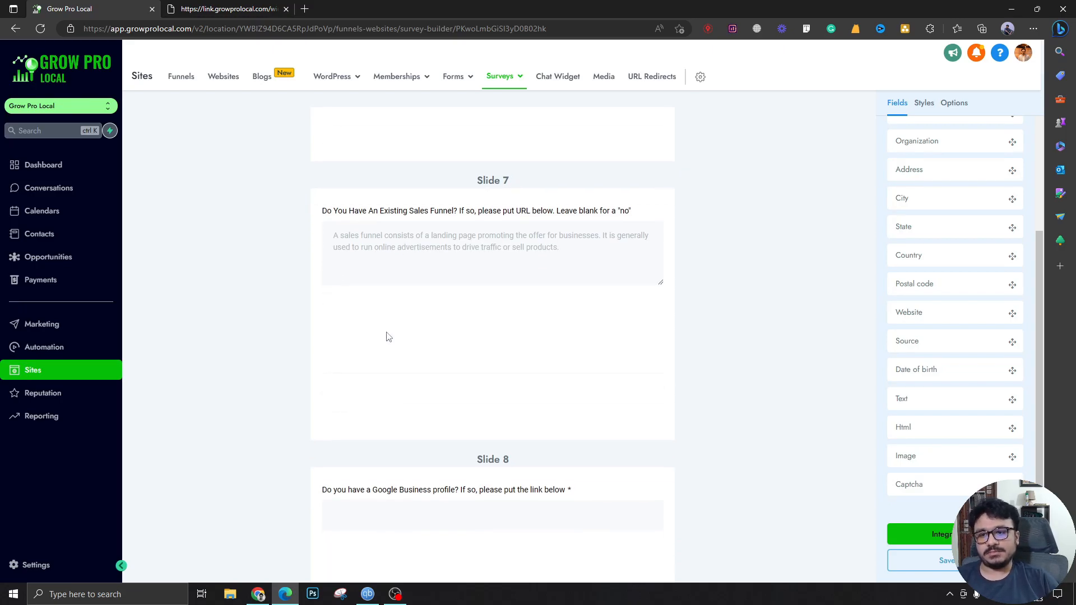
{"action": "scroll", "scroll_direction": "down", "scroll_amount": 3}
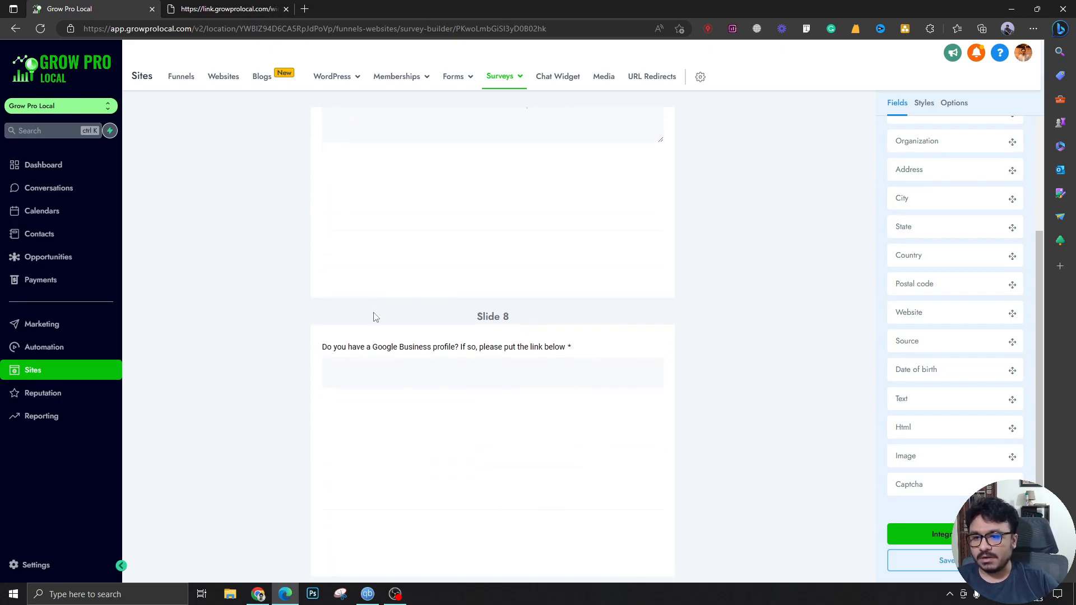
{"action": "scroll", "scroll_direction": "down", "scroll_amount": 3}
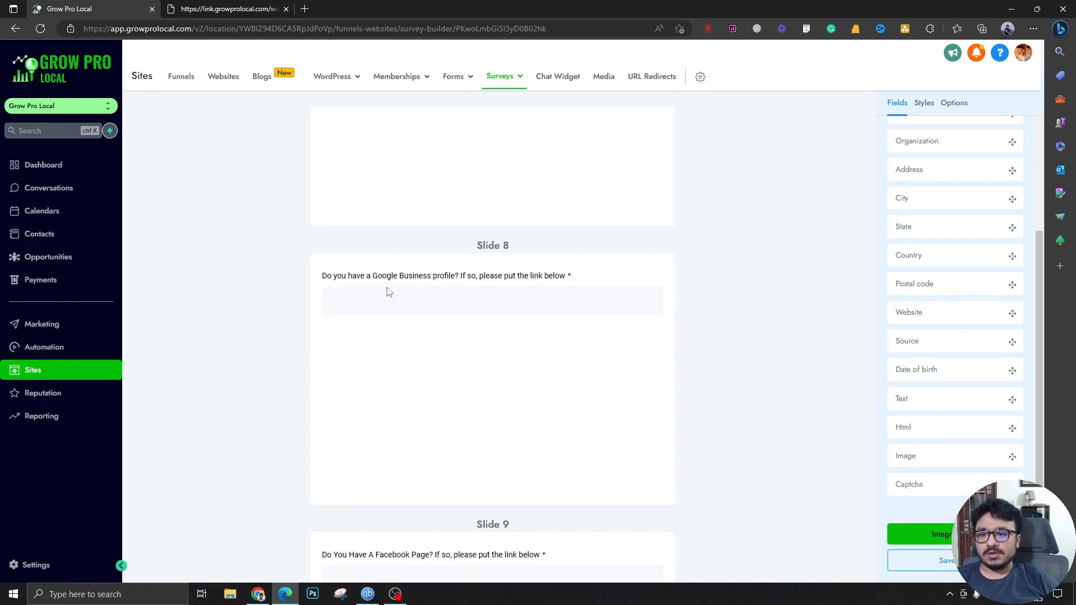
{"action": "mouse_move", "coordinate": [418, 369]}
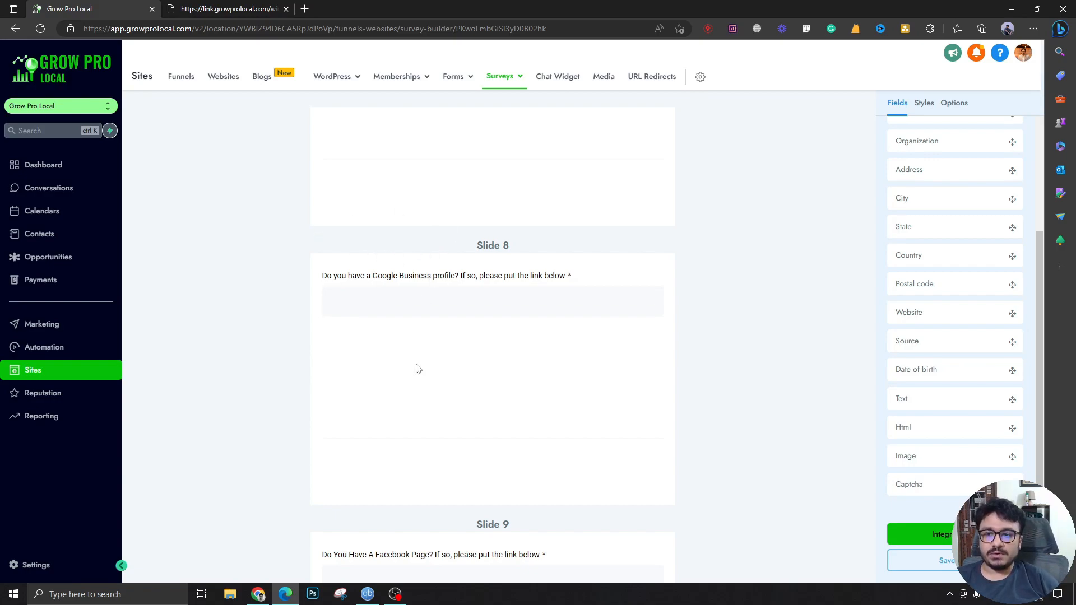
{"action": "mouse_move", "coordinate": [478, 330]}
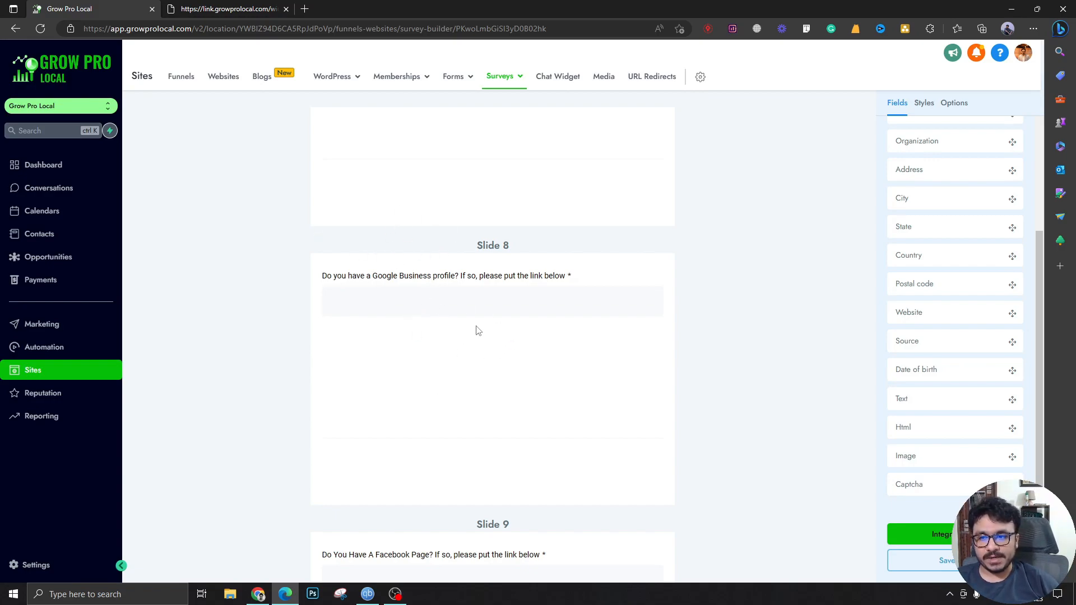
{"action": "mouse_move", "coordinate": [480, 331]}
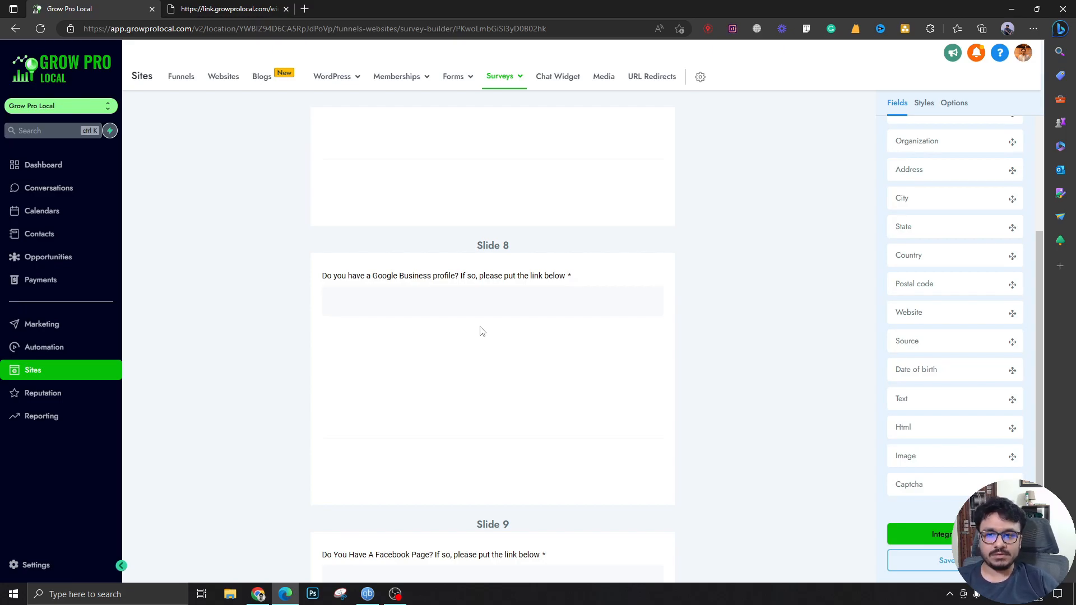
{"action": "scroll", "scroll_direction": "down", "scroll_amount": 3}
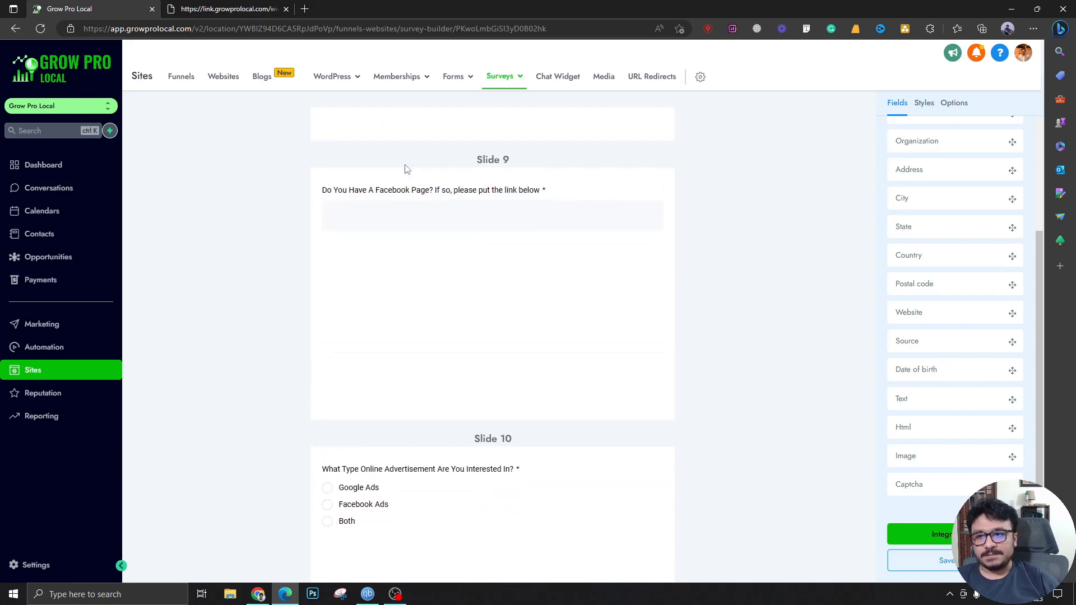
{"action": "scroll", "scroll_direction": "down", "scroll_amount": 3}
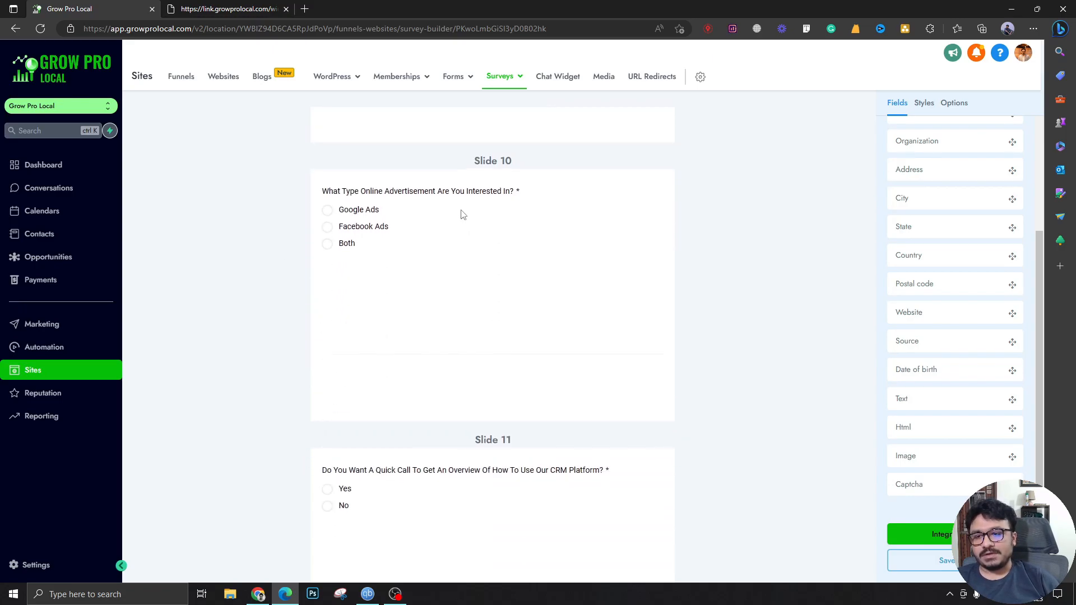
{"action": "mouse_move", "coordinate": [290, 222]}
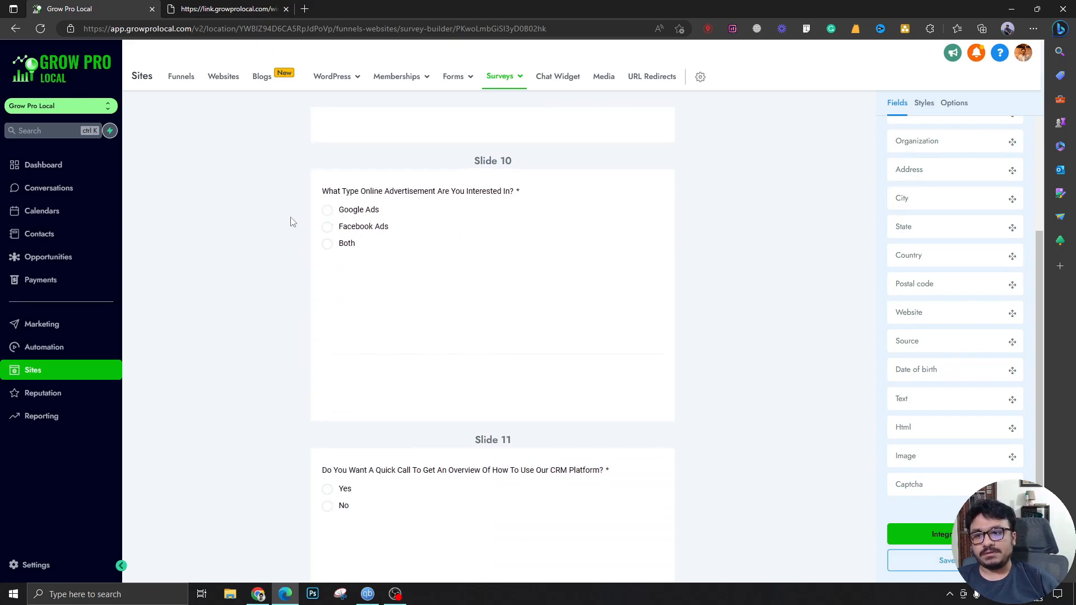
{"action": "mouse_move", "coordinate": [353, 245]}
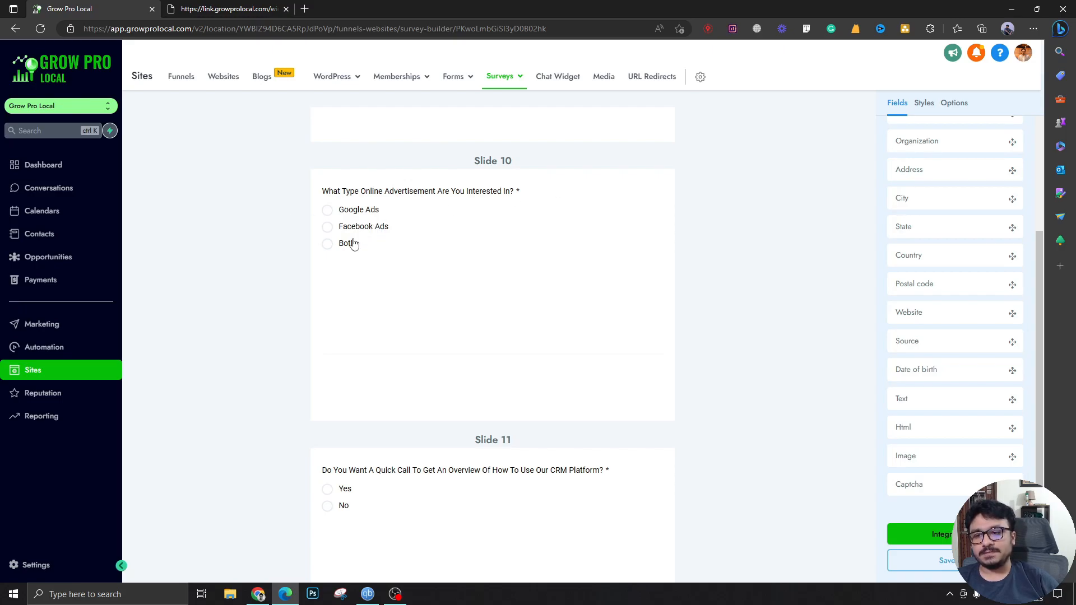
{"action": "mouse_move", "coordinate": [152, 361]}
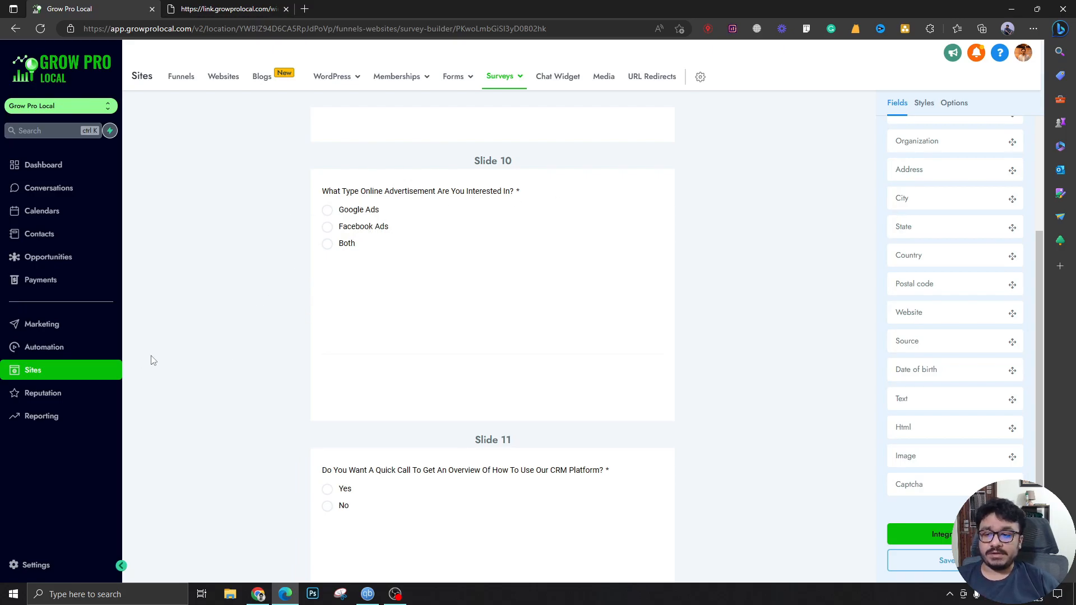
{"action": "scroll", "scroll_direction": "down", "scroll_amount": 3}
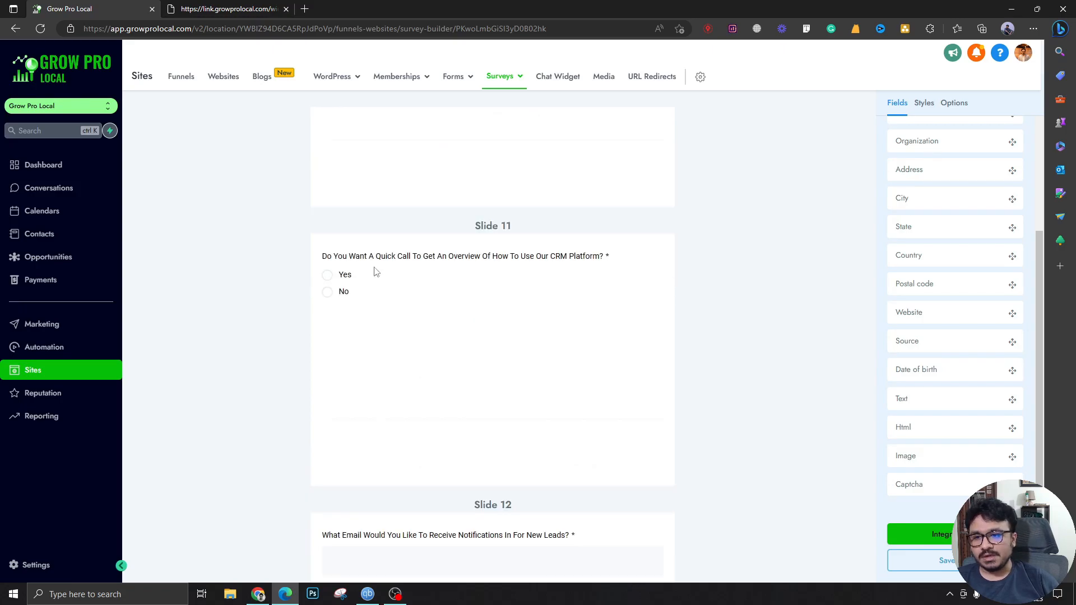
{"action": "mouse_move", "coordinate": [515, 272]}
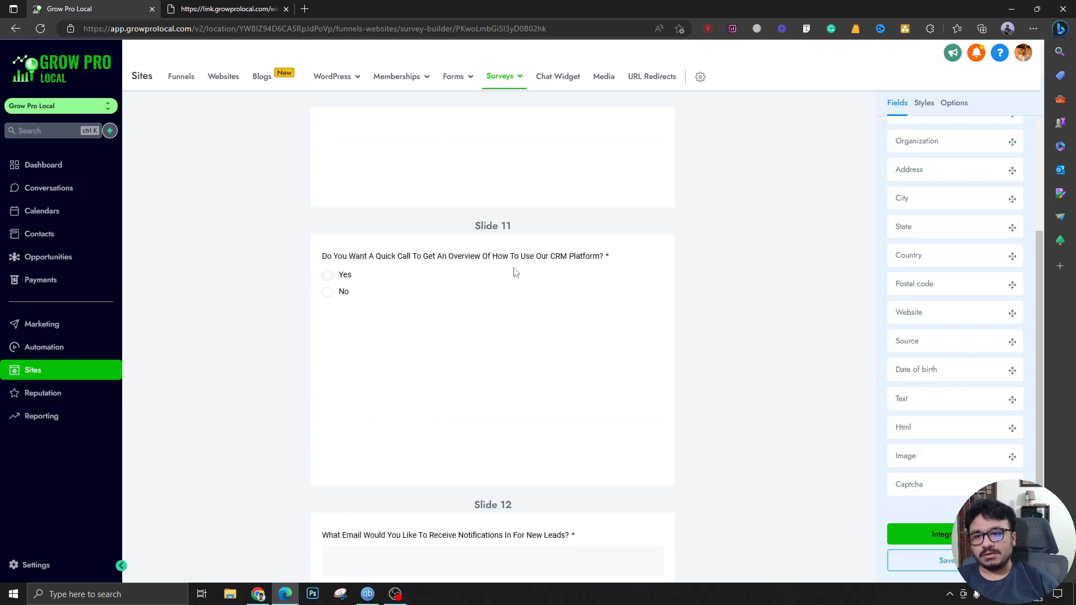
{"action": "mouse_move", "coordinate": [537, 272]}
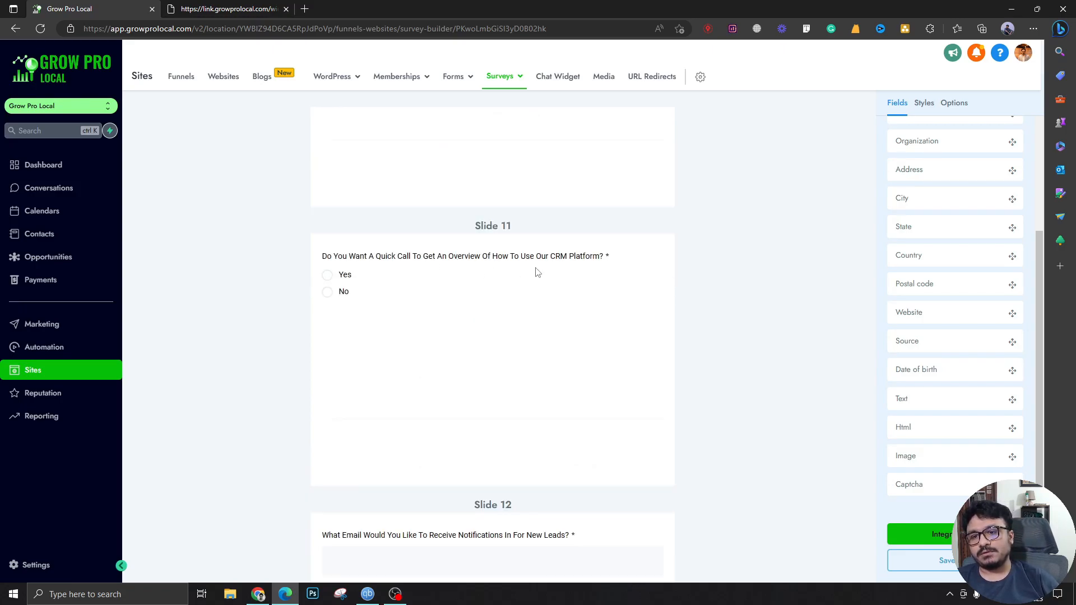
{"action": "mouse_move", "coordinate": [731, 232]}
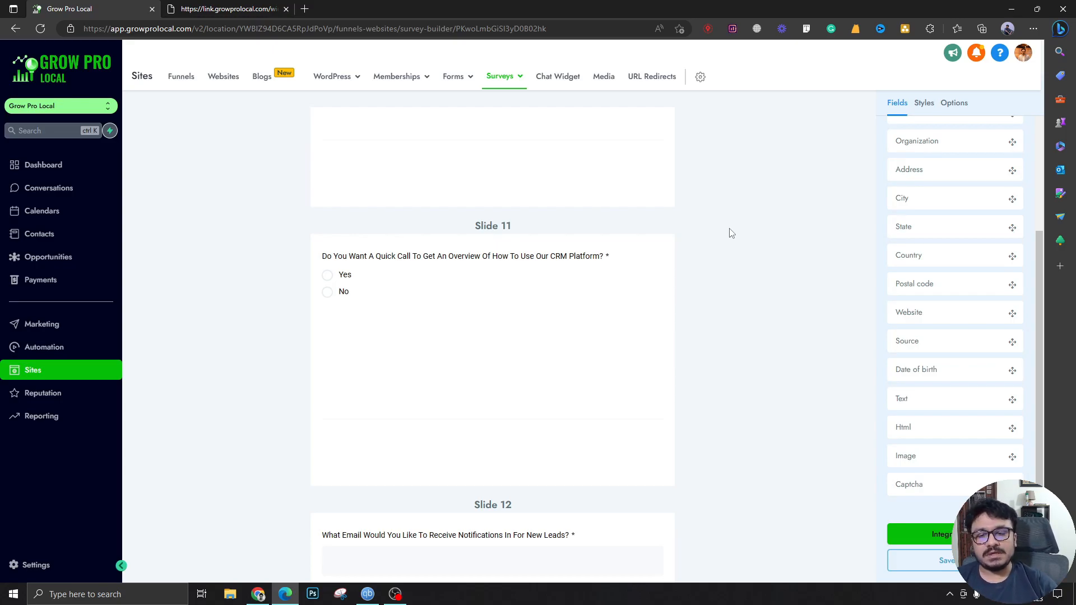
{"action": "mouse_move", "coordinate": [364, 302]}
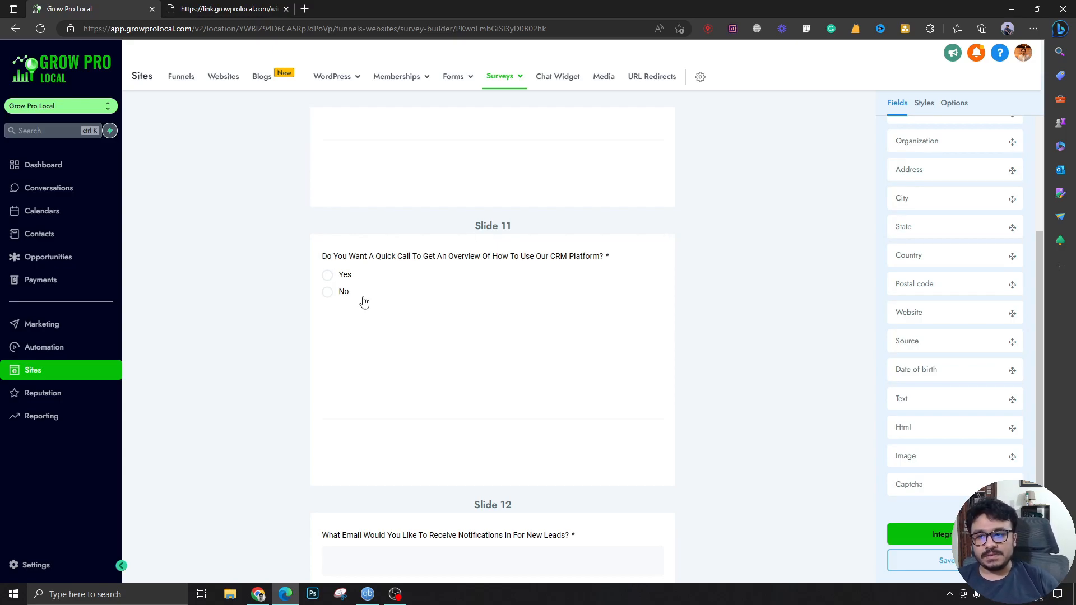
{"action": "mouse_move", "coordinate": [304, 285]}
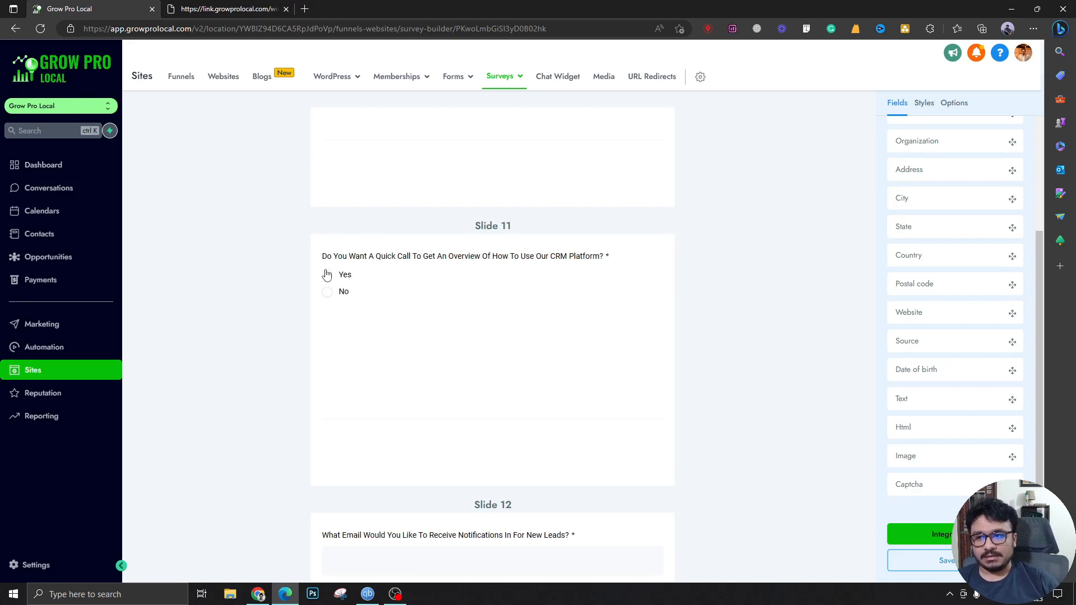
{"action": "mouse_move", "coordinate": [321, 278]}
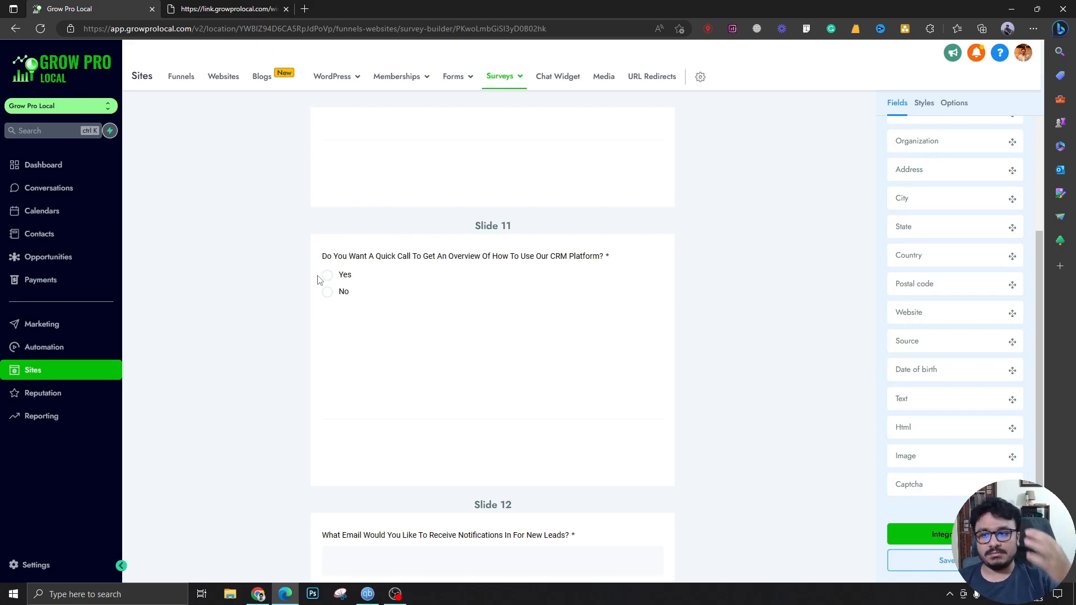
{"action": "scroll", "scroll_direction": "down", "scroll_amount": 3}
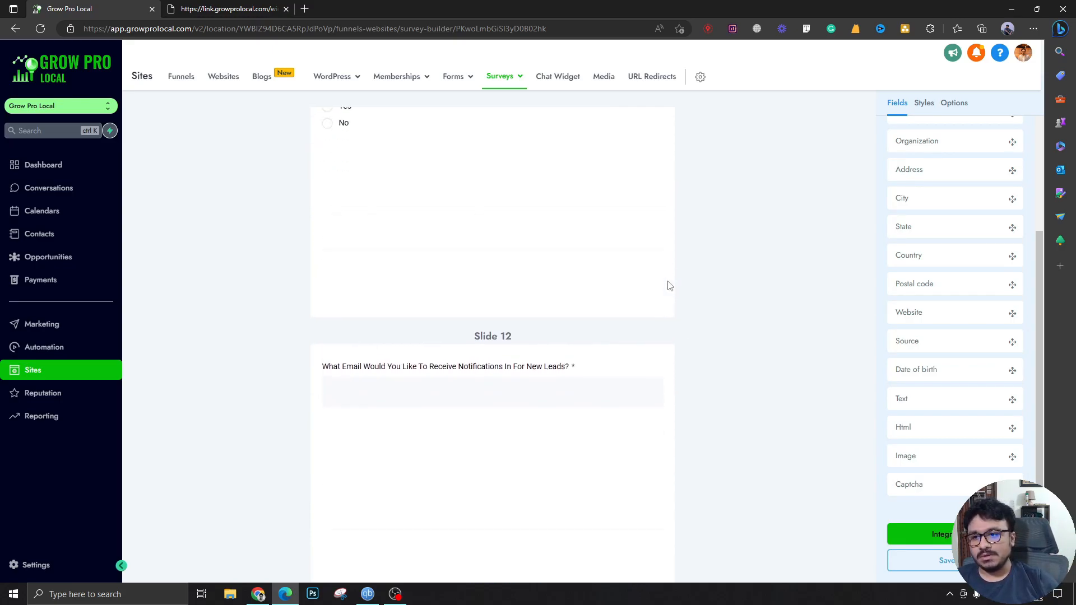
{"action": "scroll", "scroll_direction": "up", "scroll_amount": 3}
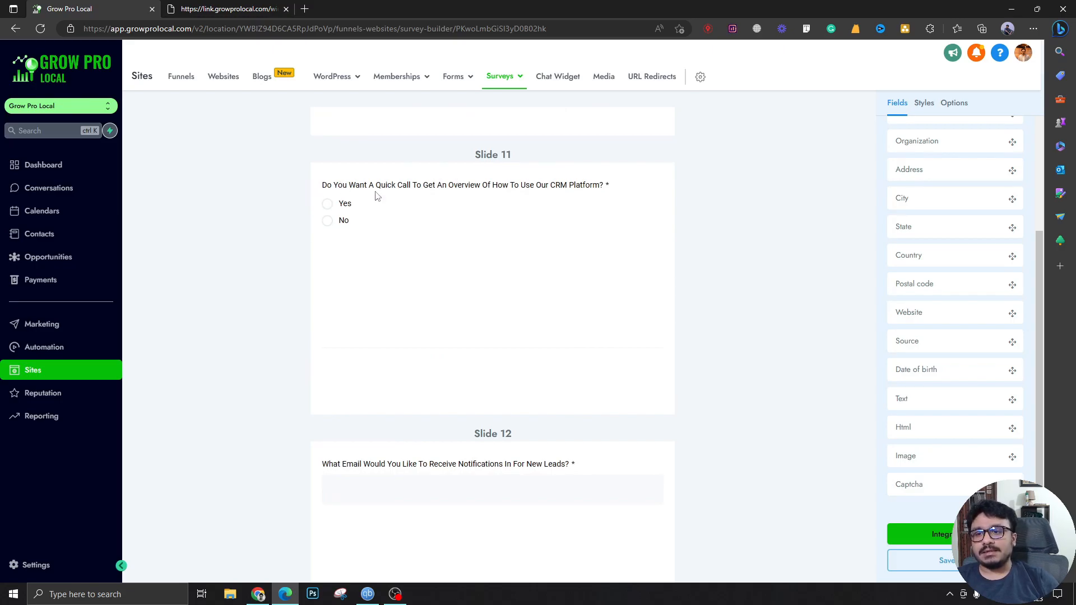
{"action": "scroll", "scroll_direction": "down", "scroll_amount": 3}
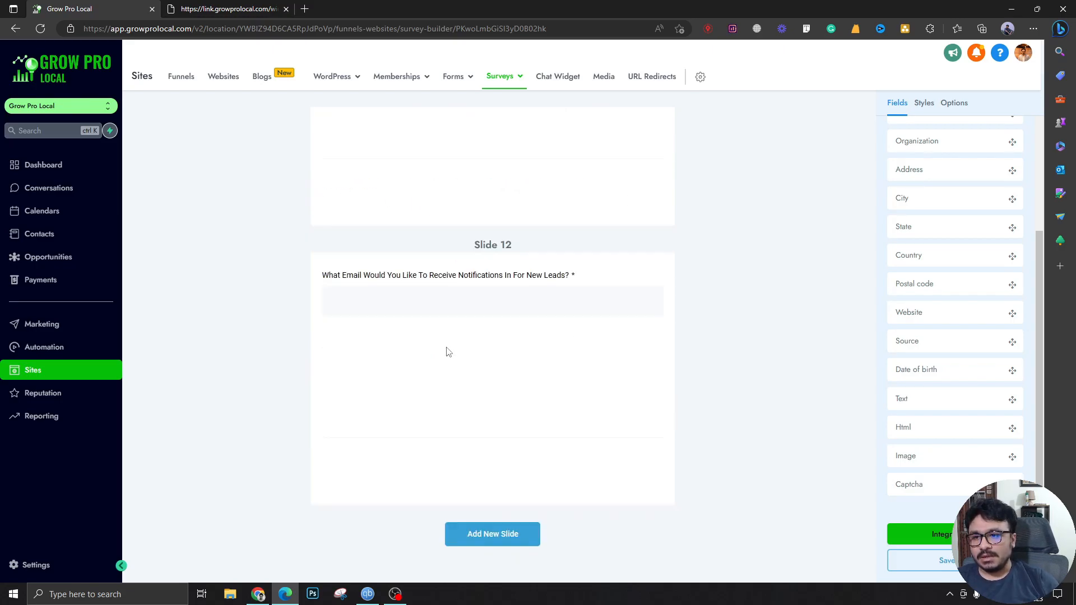
{"action": "mouse_move", "coordinate": [382, 292]}
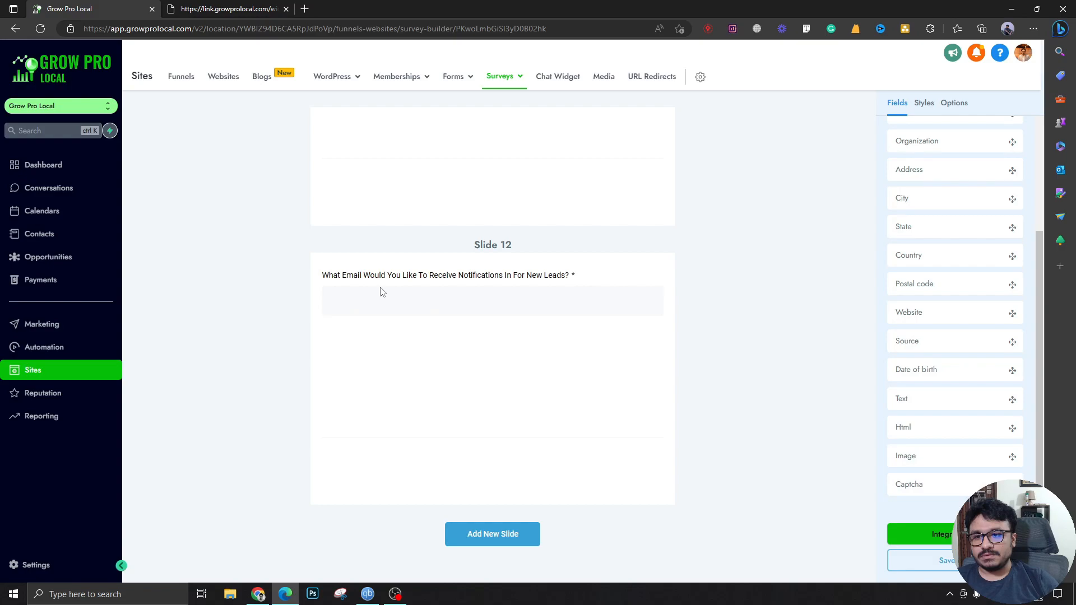
{"action": "mouse_move", "coordinate": [603, 284]}
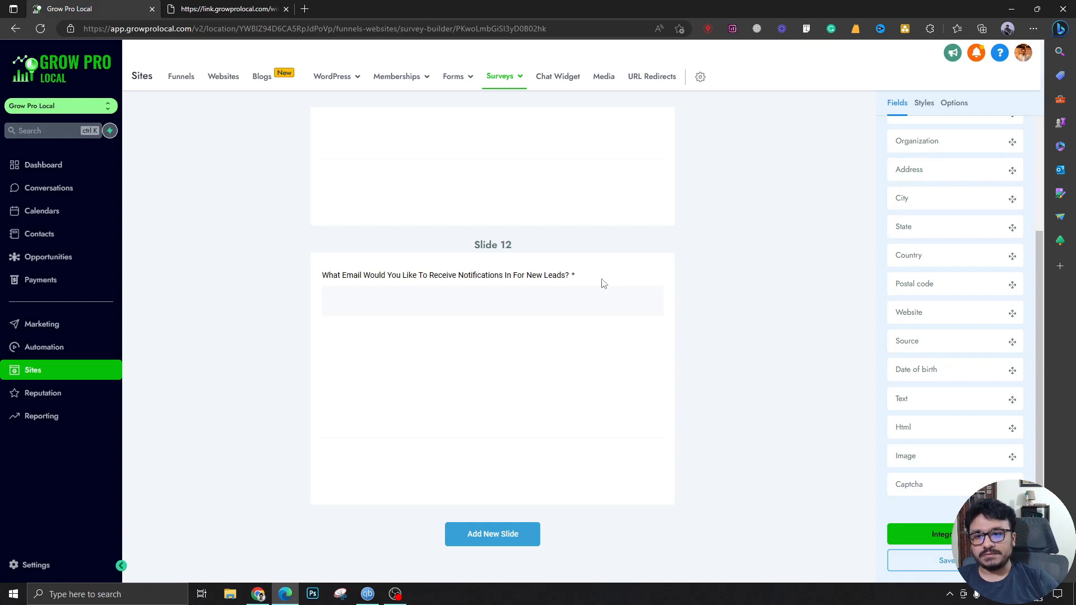
{"action": "mouse_move", "coordinate": [259, 306]}
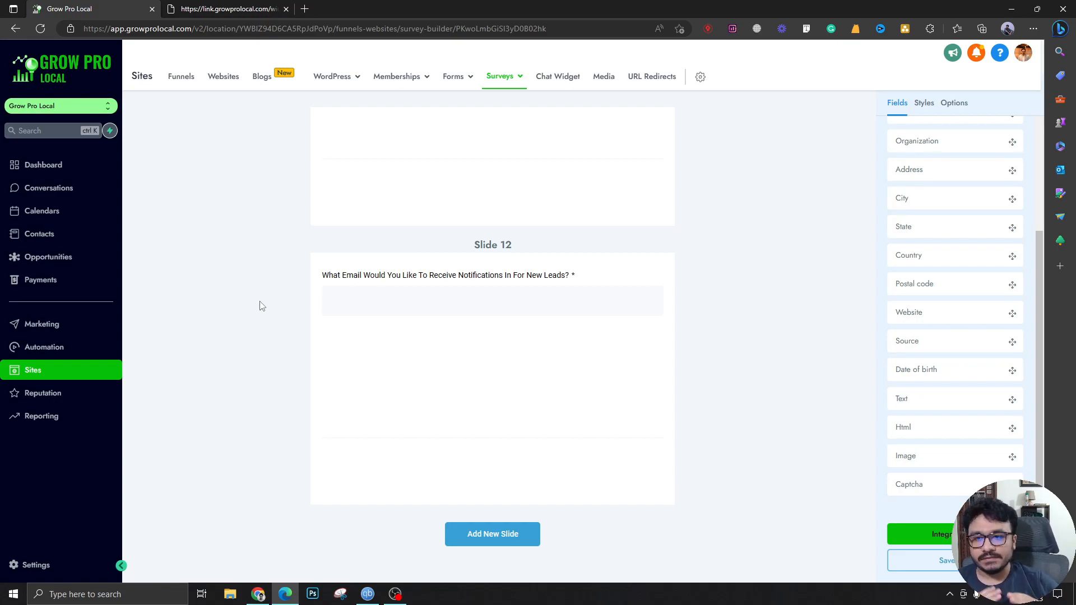
{"action": "mouse_move", "coordinate": [442, 328]}
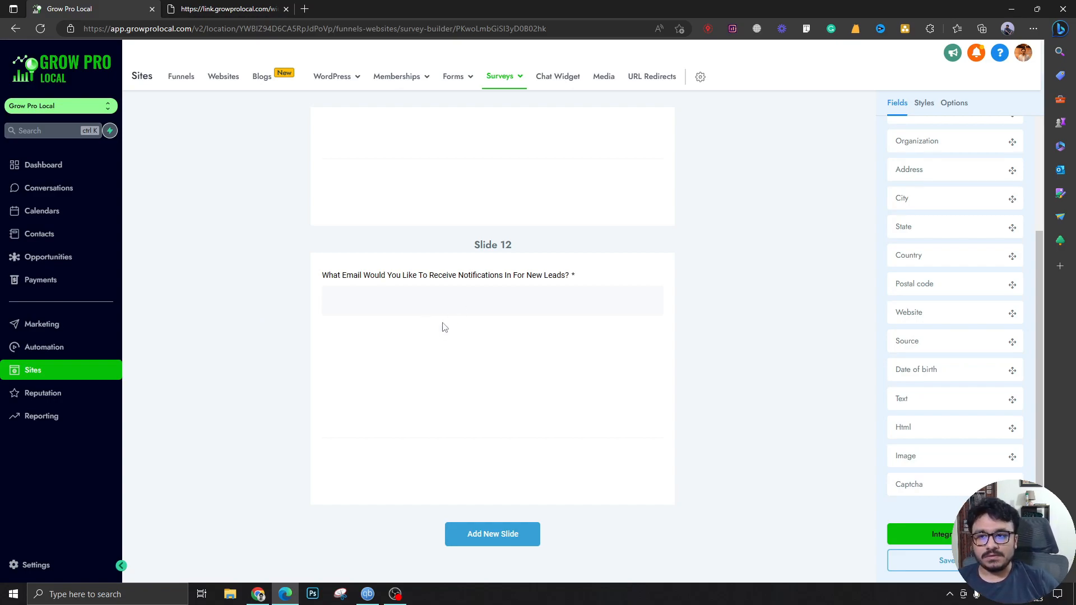
{"action": "mouse_move", "coordinate": [435, 280]}
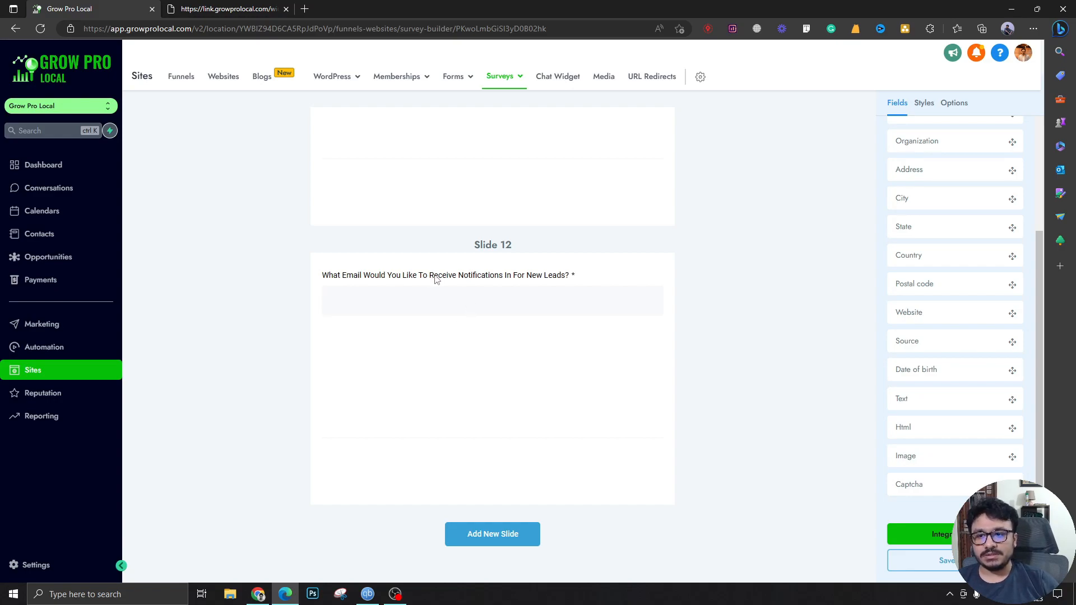
{"action": "mouse_move", "coordinate": [517, 296]}
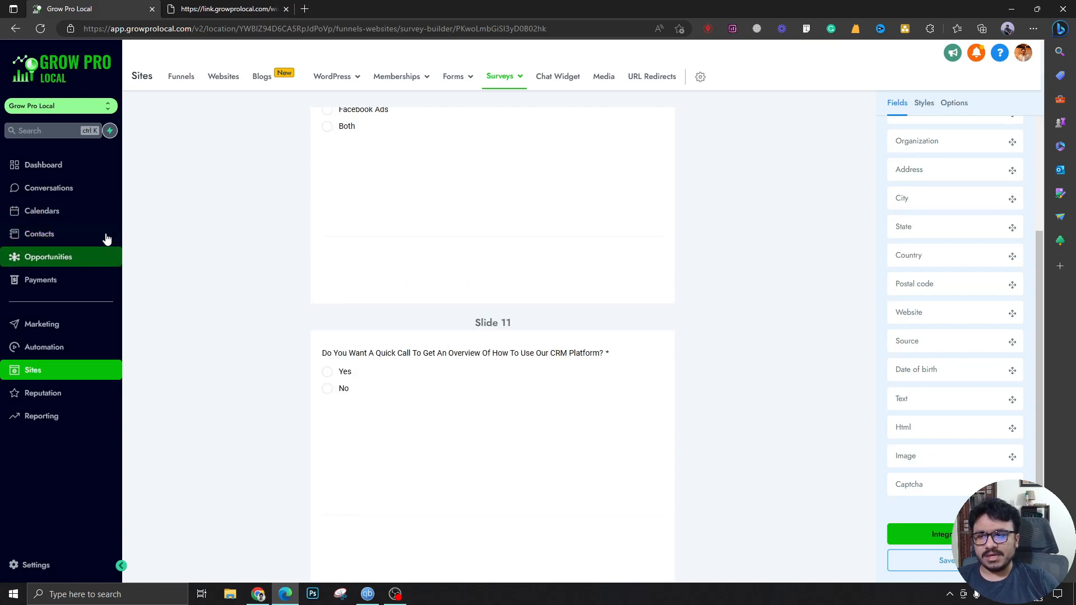
{"action": "mouse_move", "coordinate": [55, 162]}
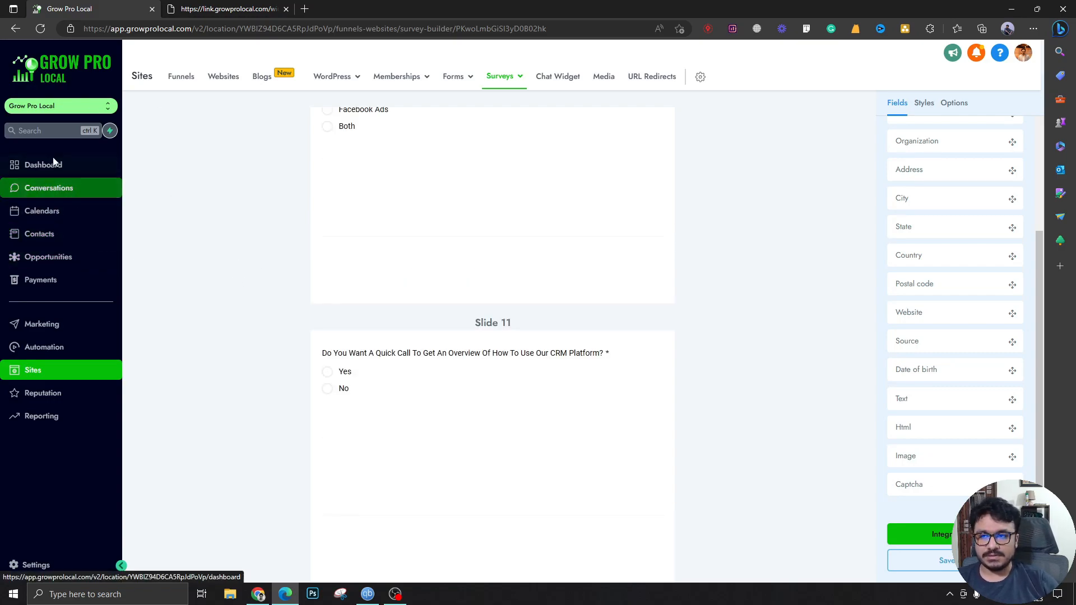
{"action": "mouse_move", "coordinate": [76, 159]}
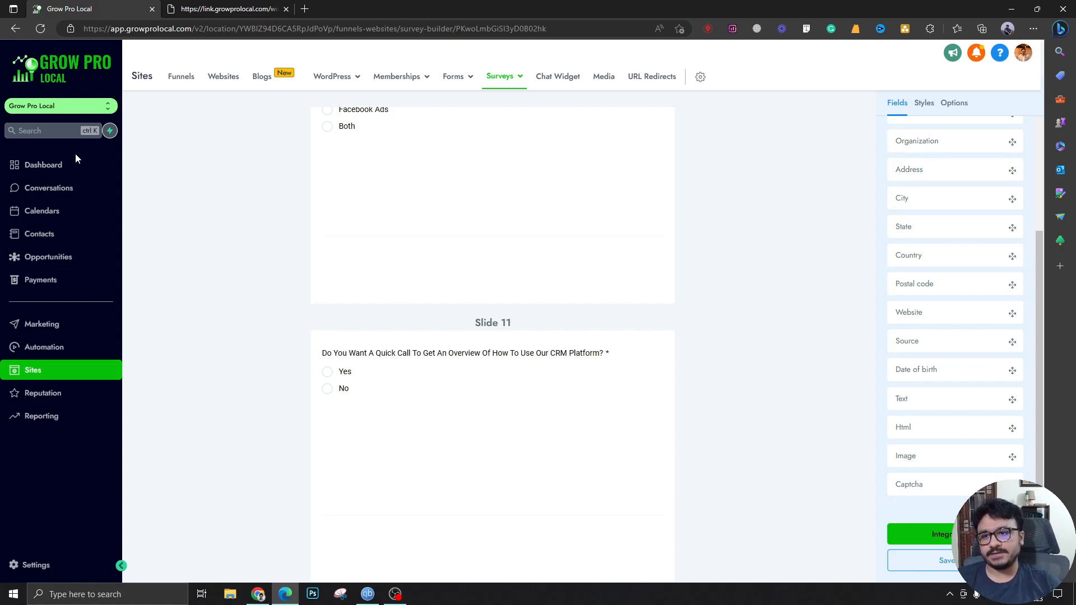
{"action": "mouse_move", "coordinate": [297, 341]}
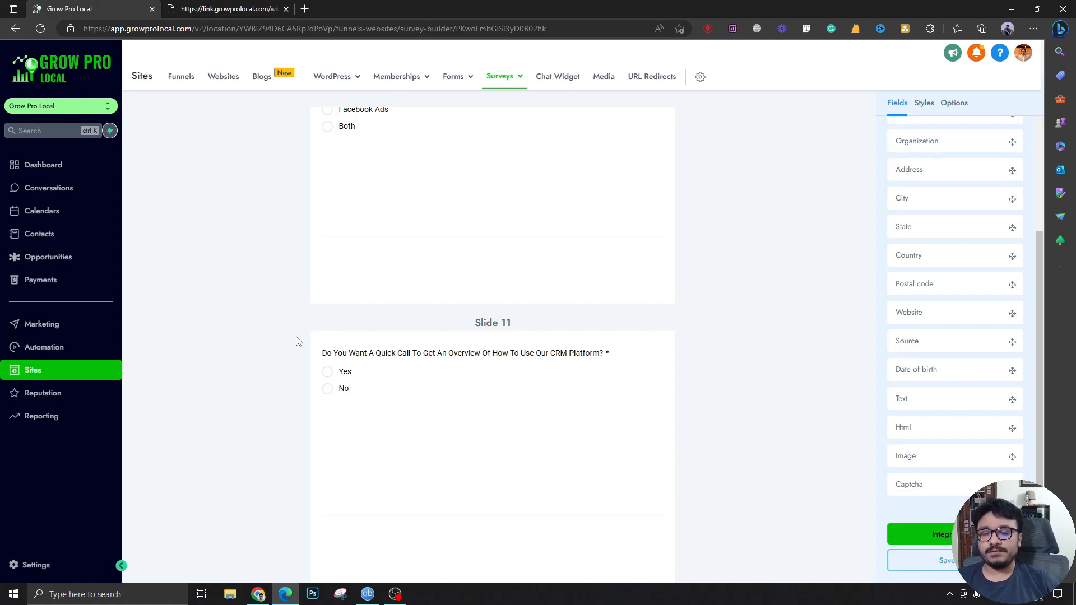
{"action": "scroll", "scroll_direction": "down", "scroll_amount": 3}
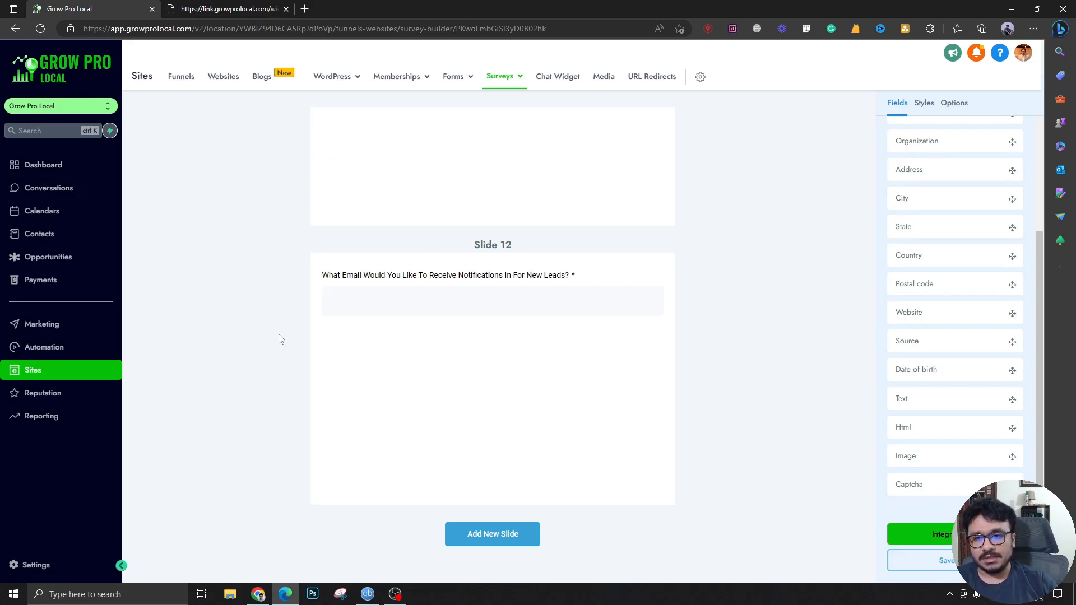
{"action": "mouse_move", "coordinate": [446, 301]}
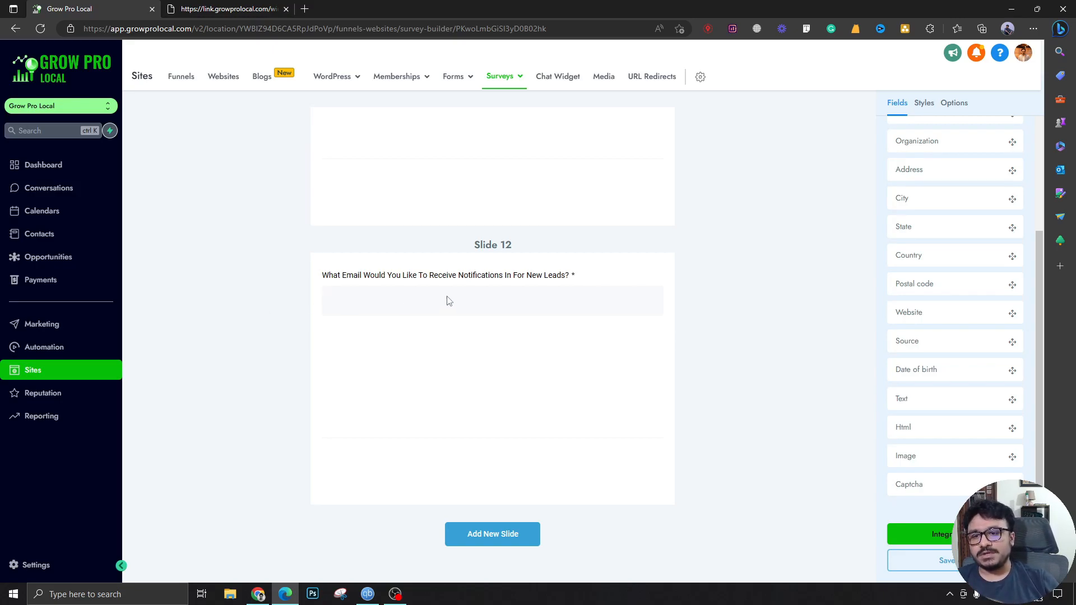
{"action": "scroll", "scroll_direction": "up", "scroll_amount": 3}
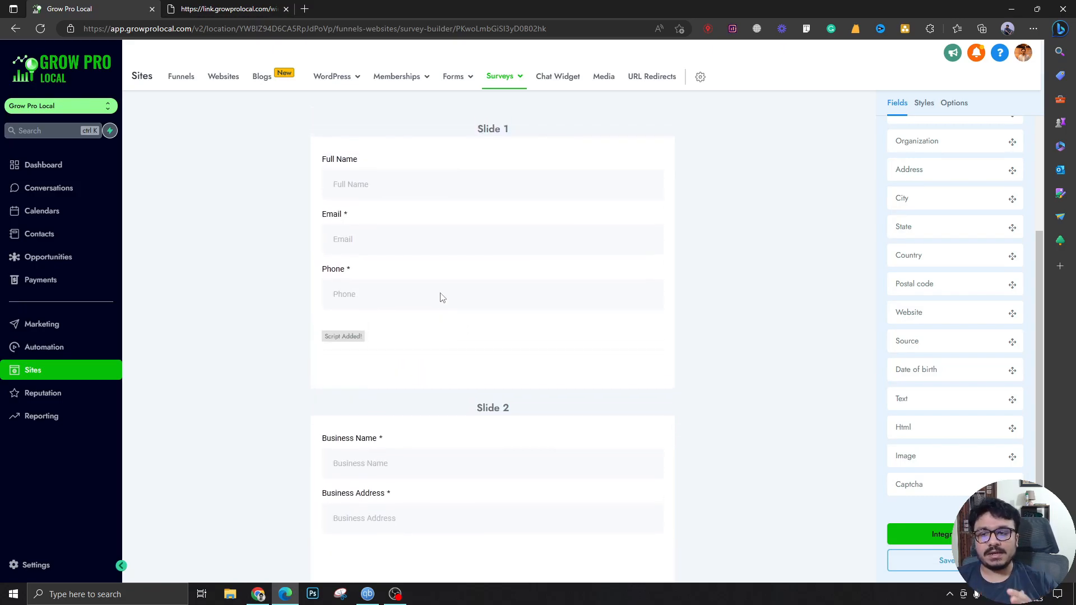
{"action": "scroll", "scroll_direction": "down", "scroll_amount": 3}
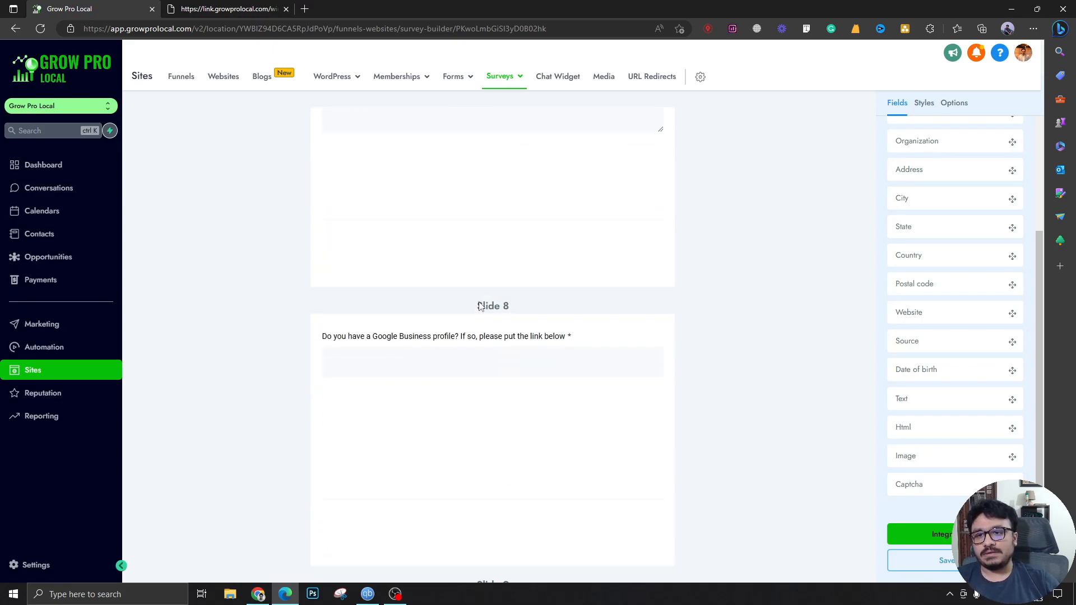
{"action": "scroll", "scroll_direction": "down", "scroll_amount": 3}
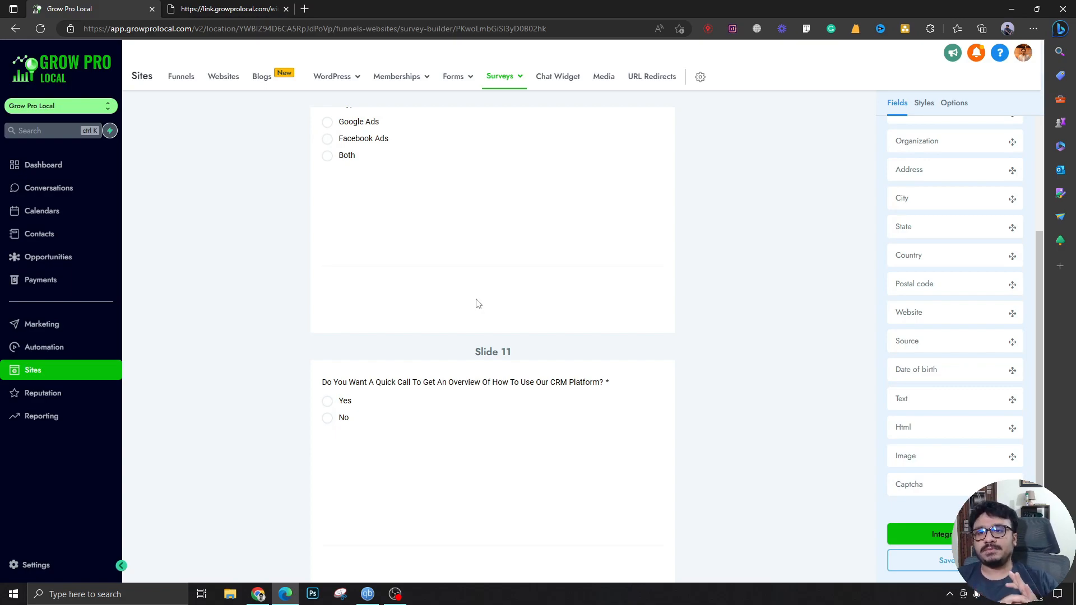
{"action": "scroll", "scroll_direction": "up", "scroll_amount": 3}
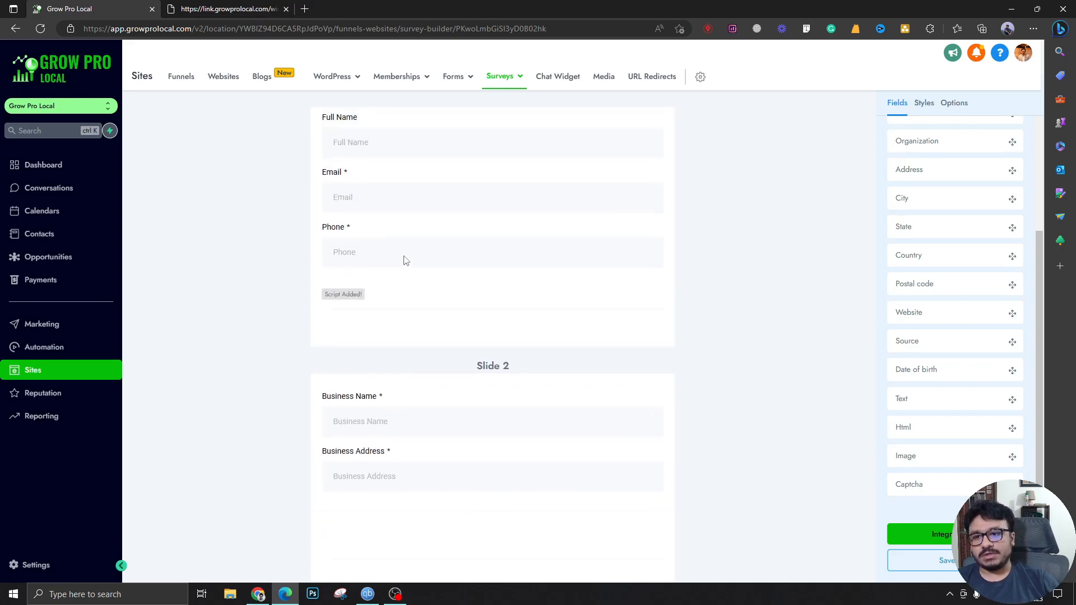
{"action": "scroll", "scroll_direction": "up", "scroll_amount": 3}
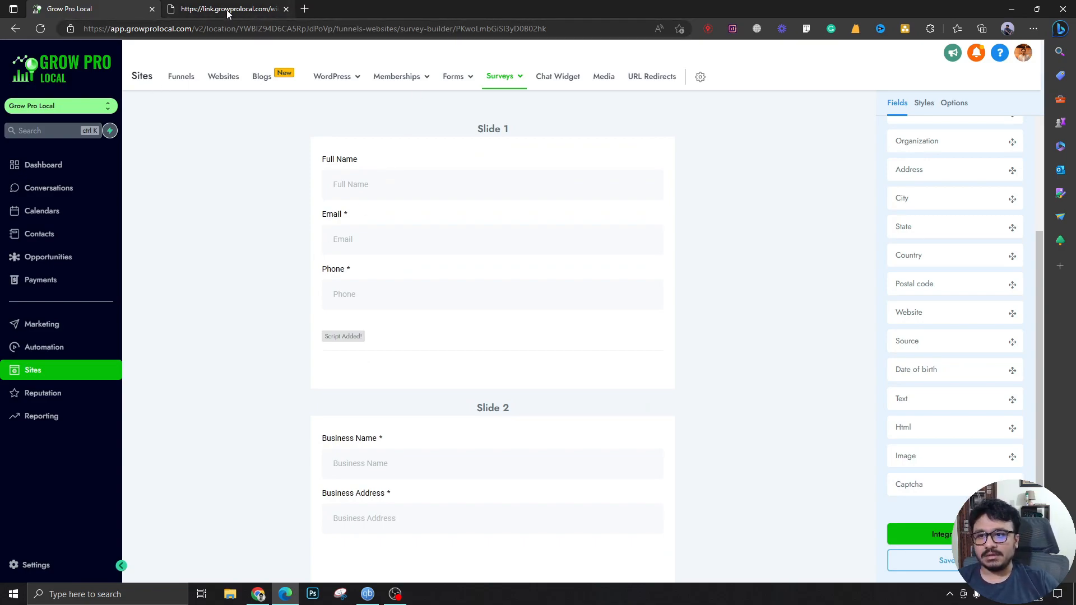
{"action": "mouse_move", "coordinate": [226, 9]}
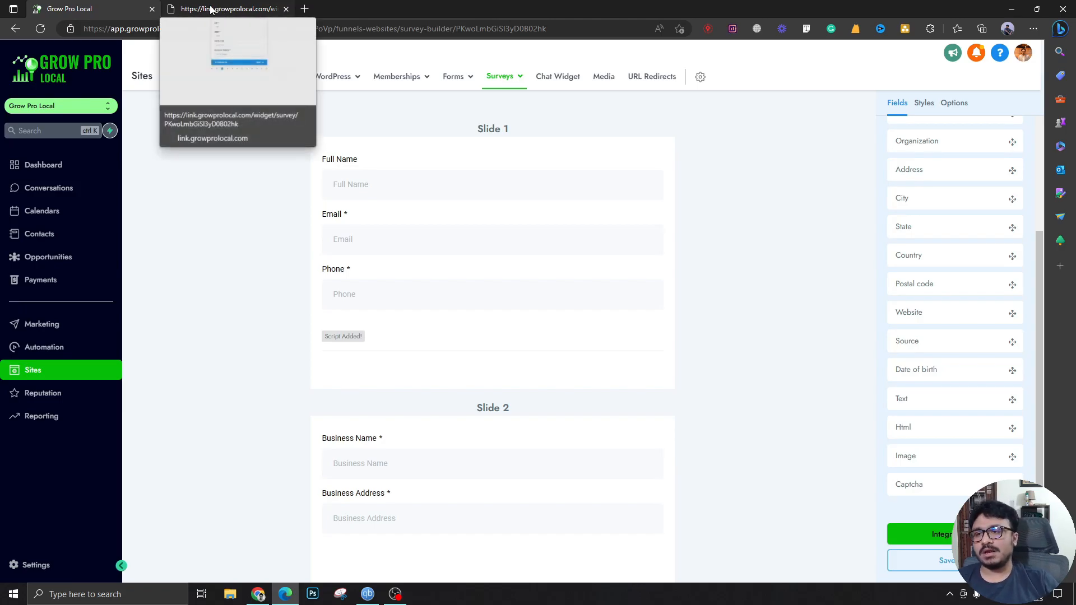